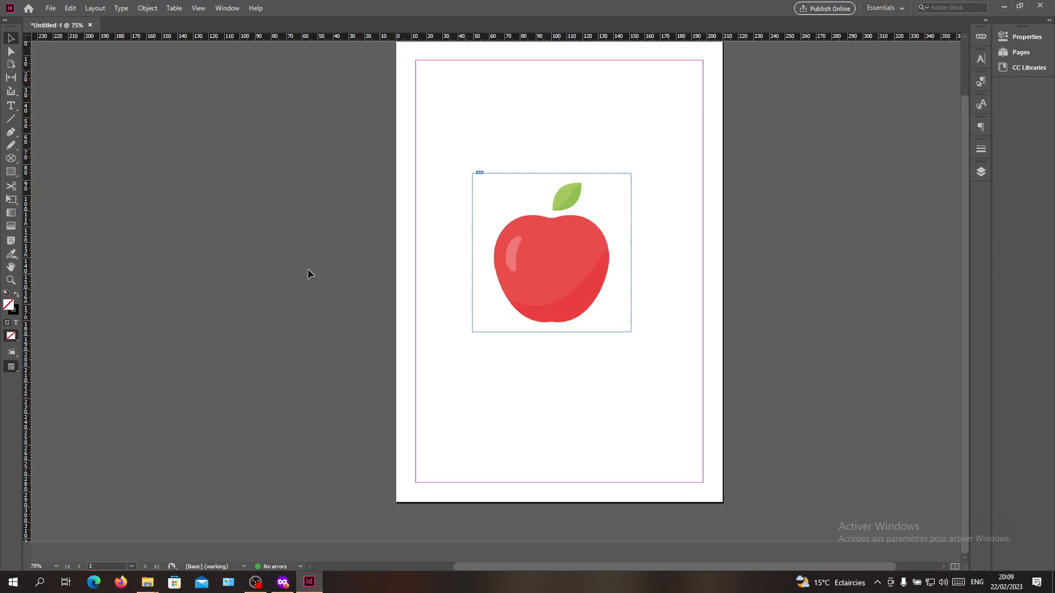
mouse_move(651, 284)
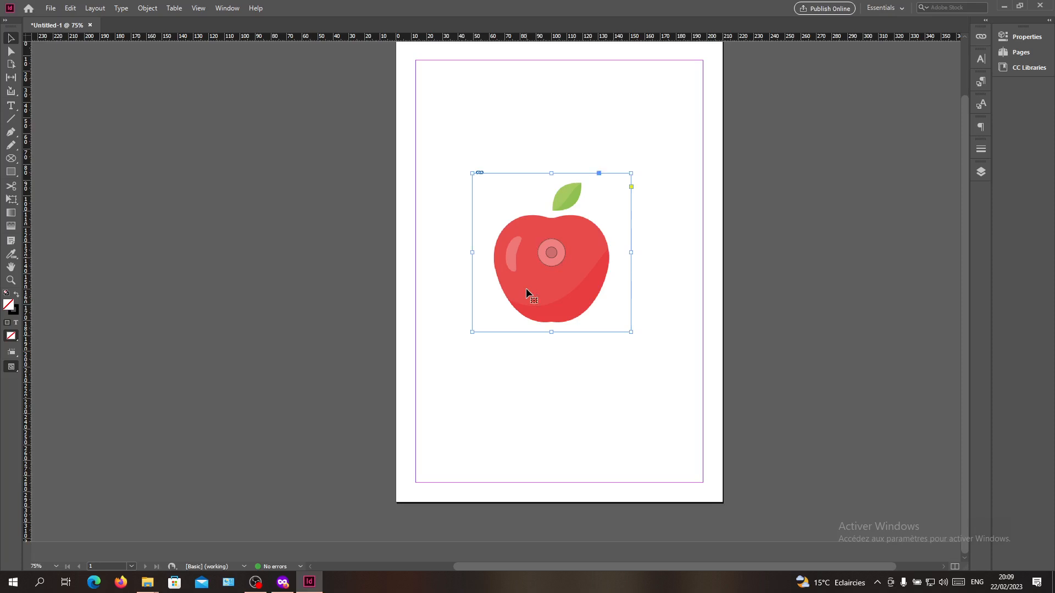
mouse_move(555, 282)
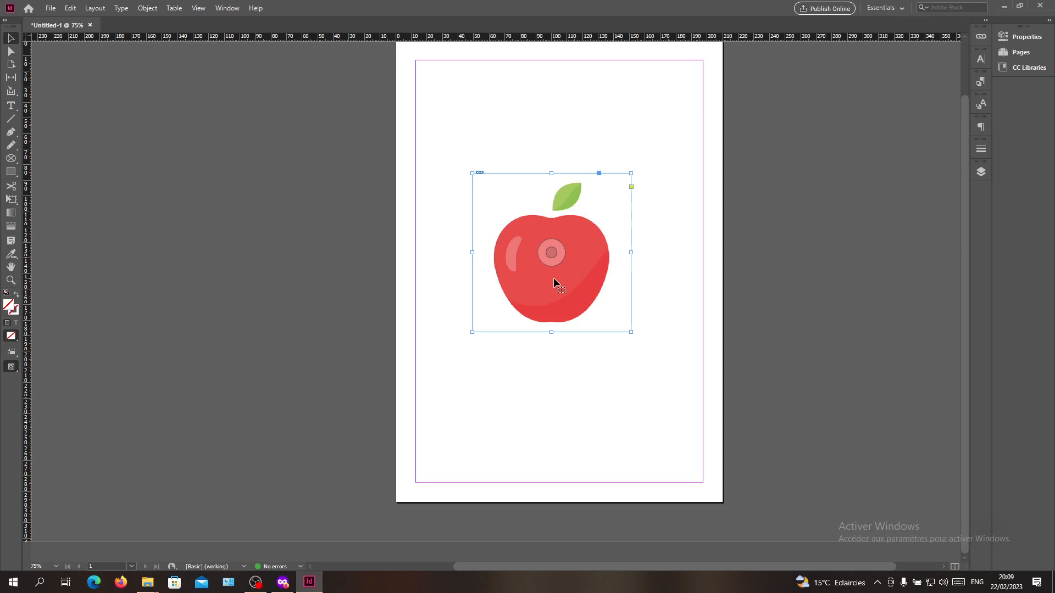
- Add a Basic Feather effect to the apple with 4 mm width and Diffused corners
right_click(555, 284)
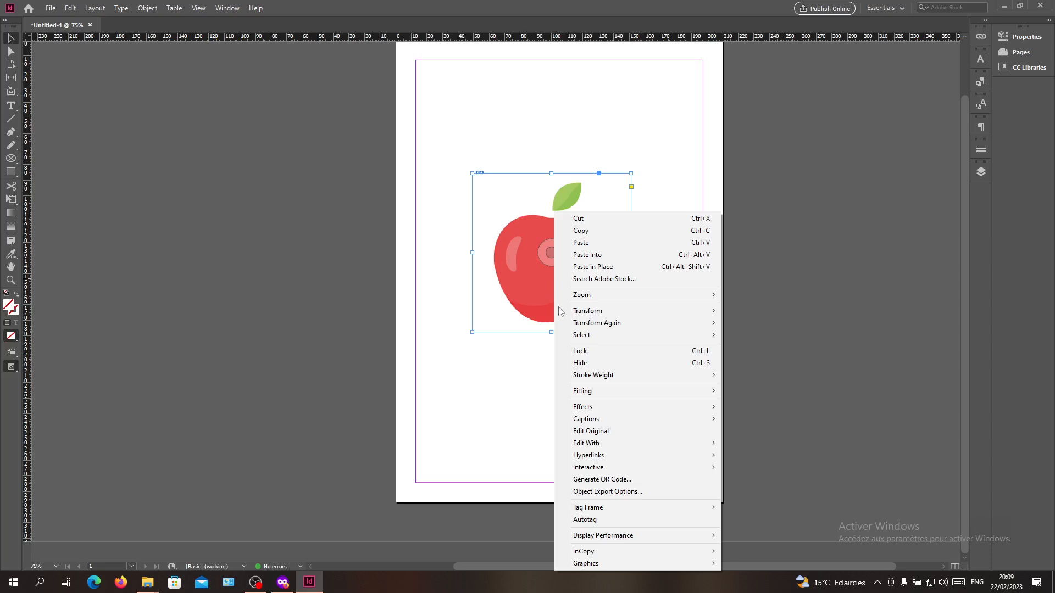
mouse_move(581, 407)
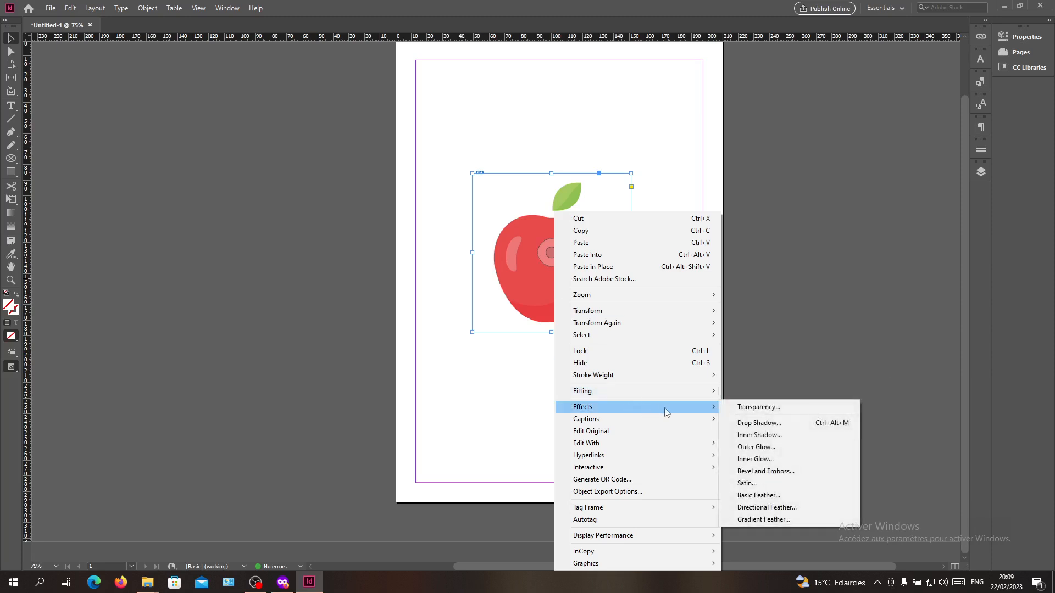
mouse_move(758, 495)
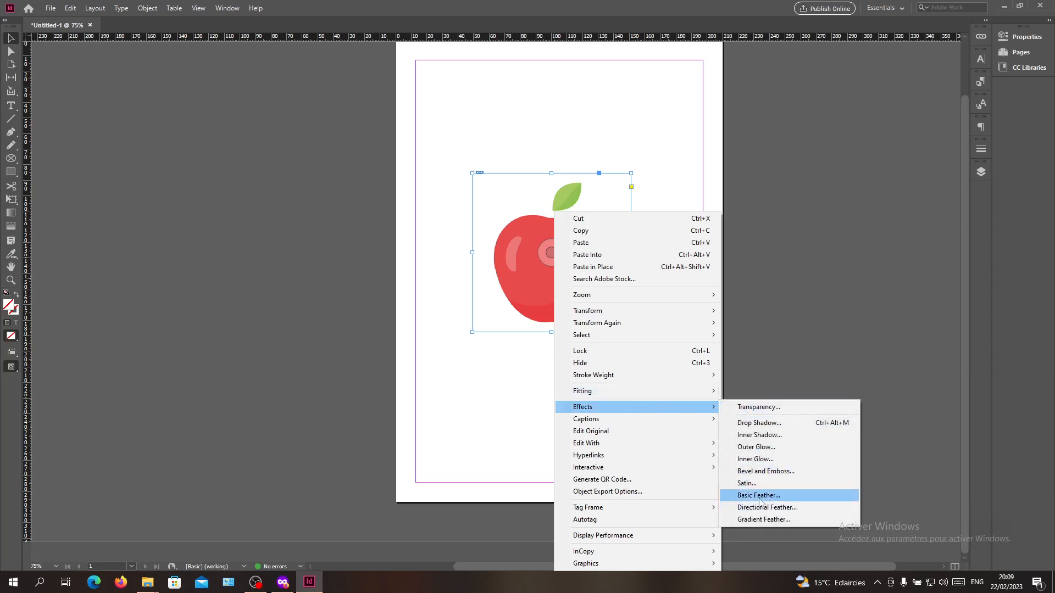
click(758, 495)
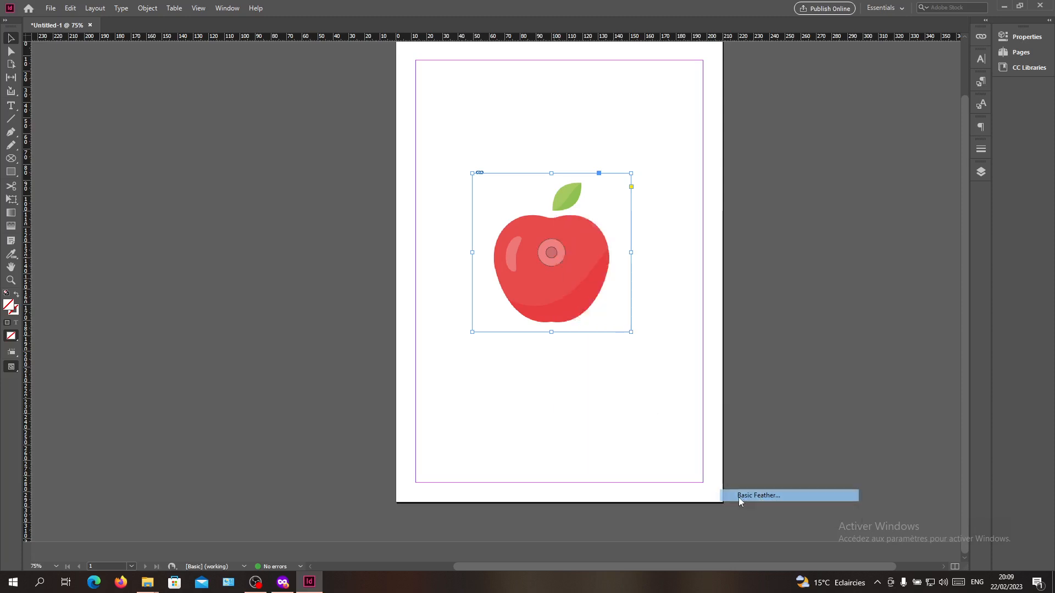
click(759, 495)
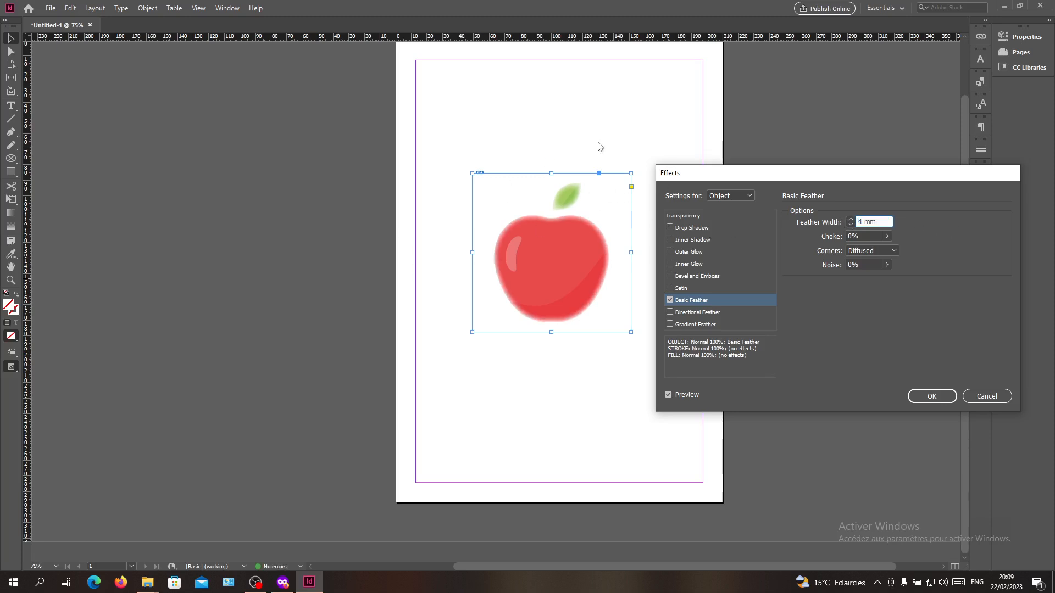
click(870, 250)
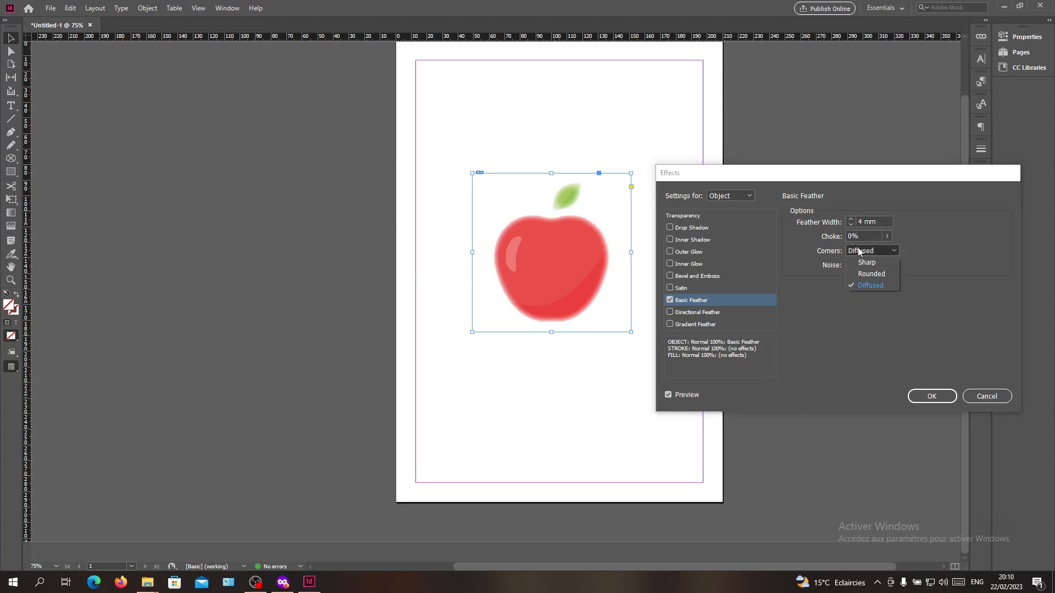
click(870, 285)
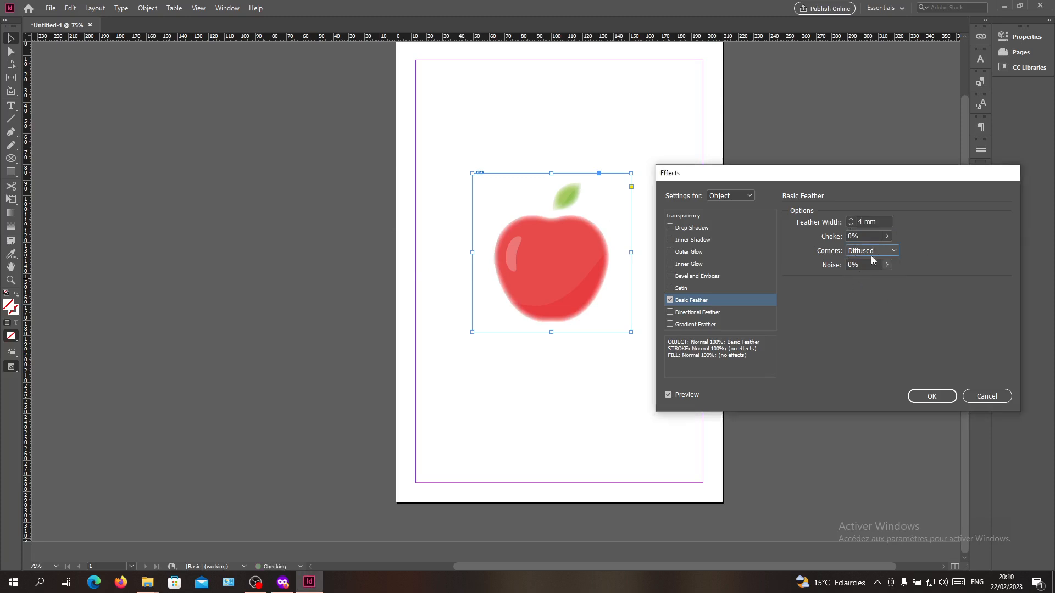
- Test the feather Choke slider at 100% and 41%, returning it to 0%
click(887, 264)
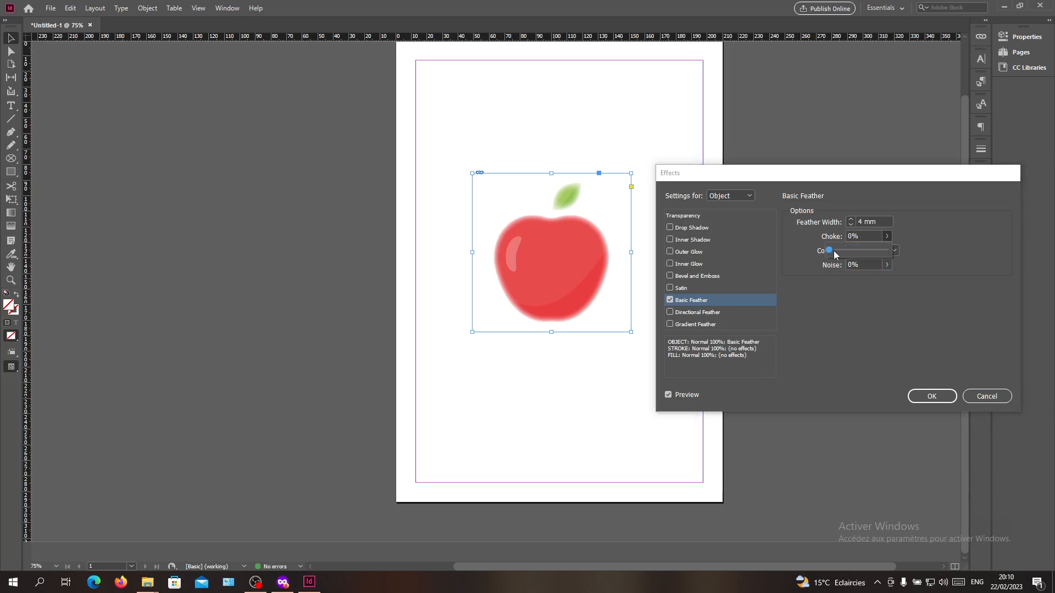
drag(829, 251, 887, 251)
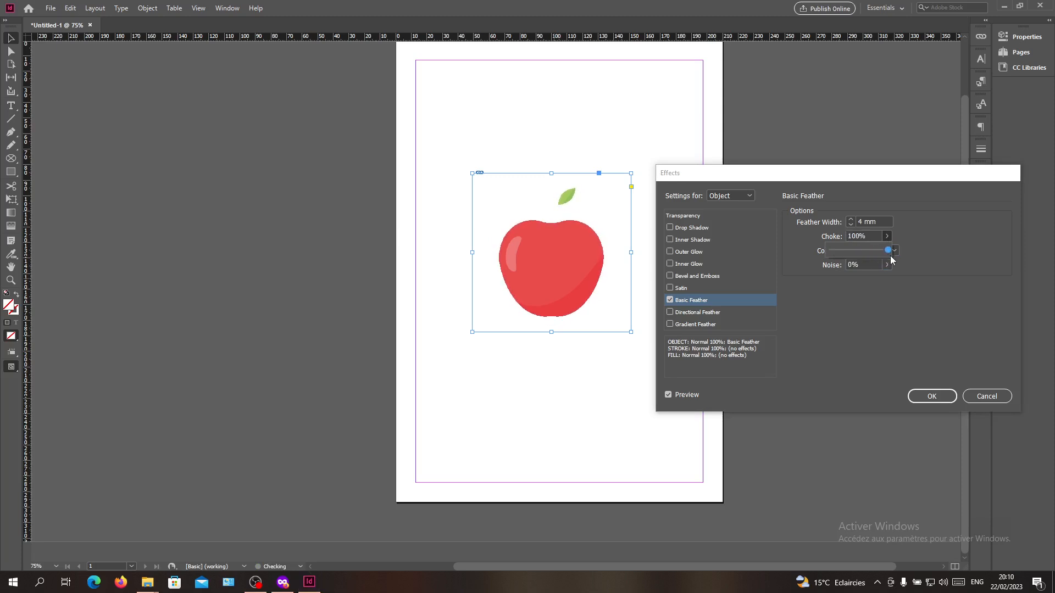
drag(889, 251, 855, 251)
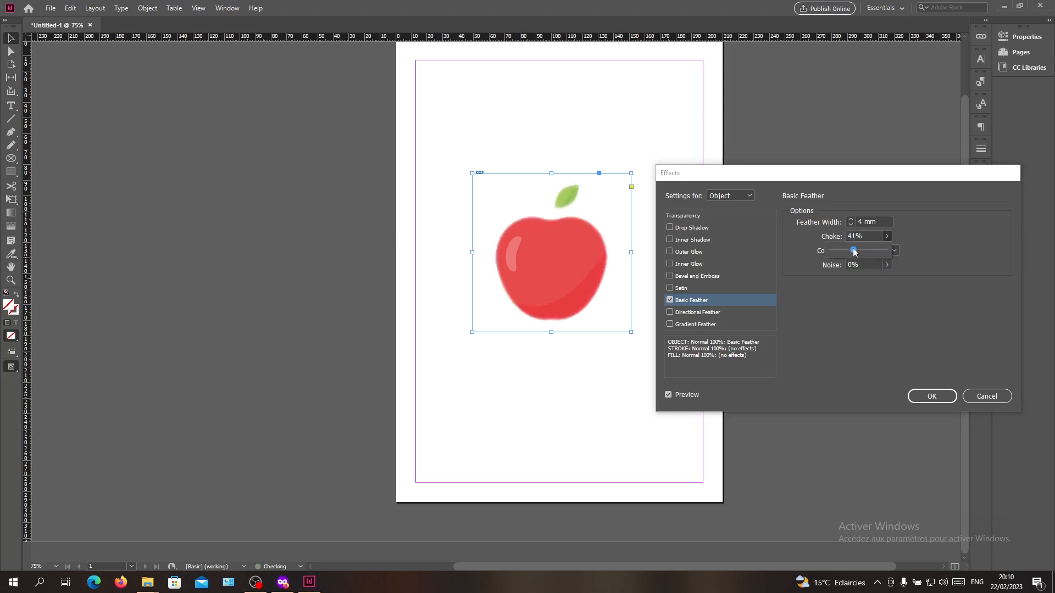
drag(855, 251, 886, 250)
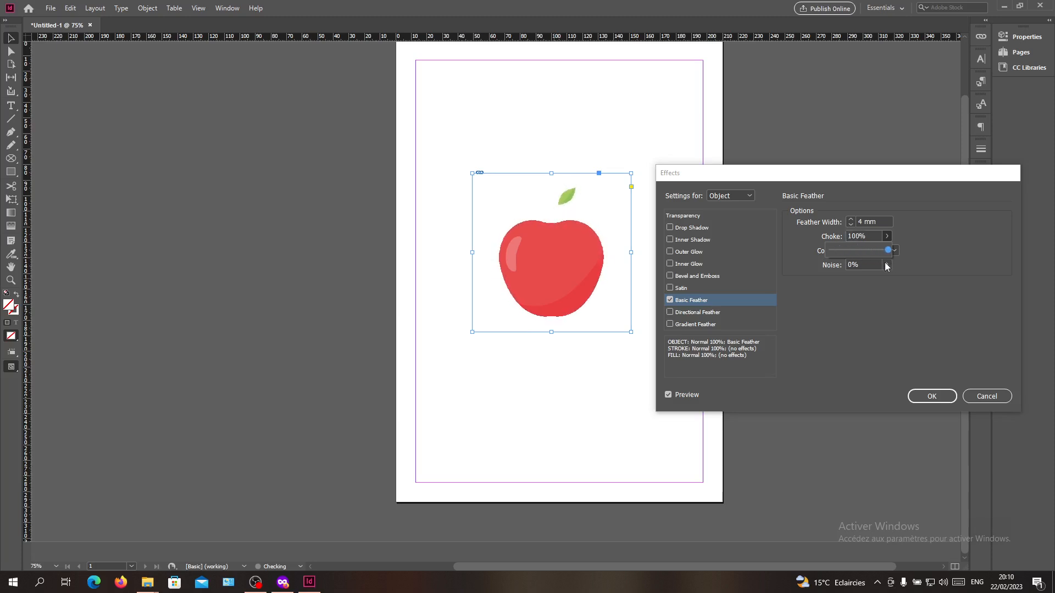
drag(887, 250, 828, 250)
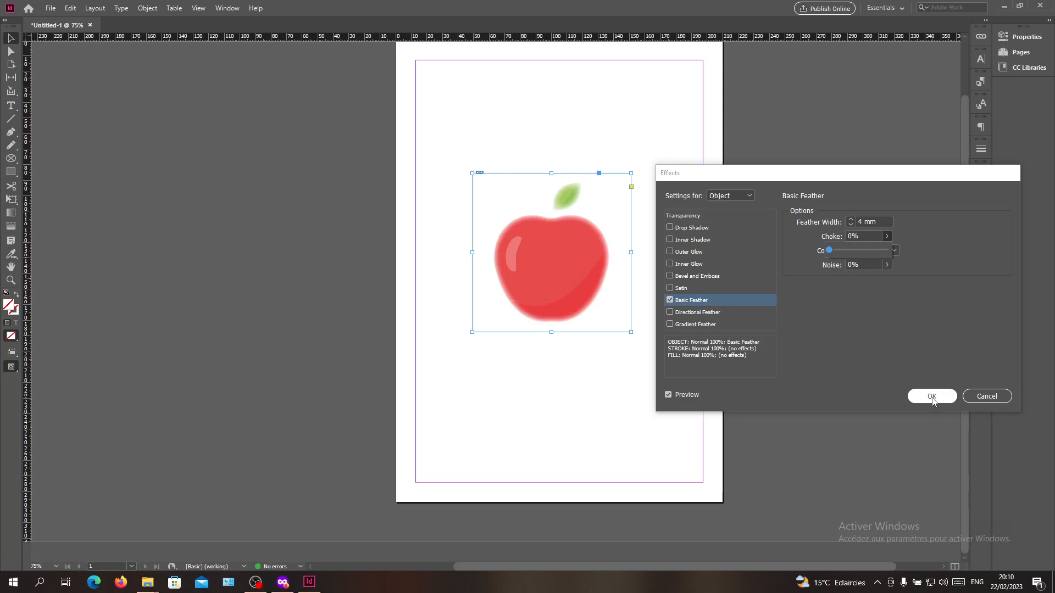
- Apply the feather, then draw a trial rectangle filled cyan, then black
click(931, 396)
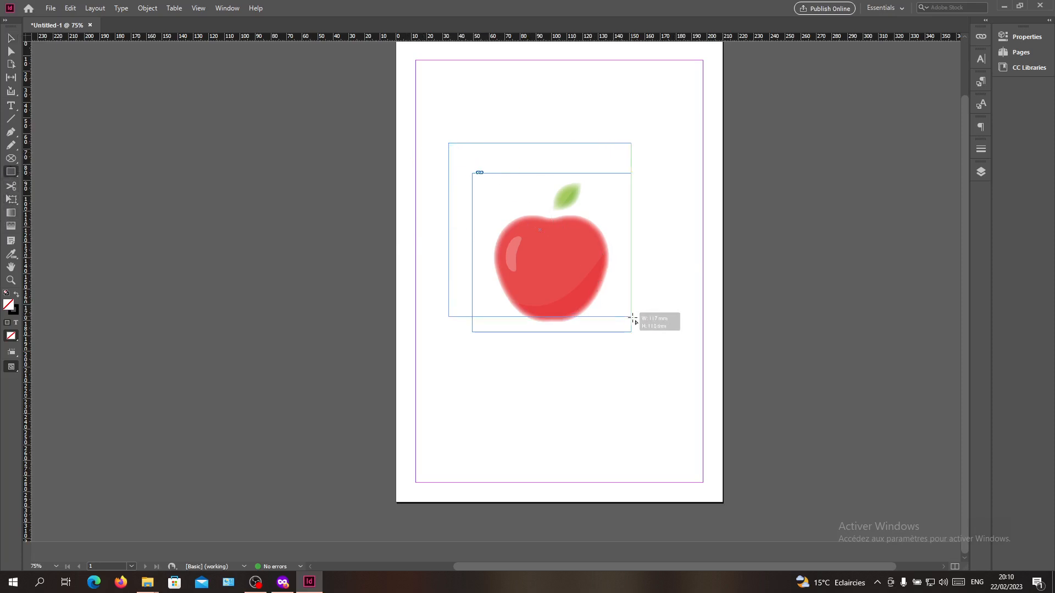
drag(632, 317, 661, 360)
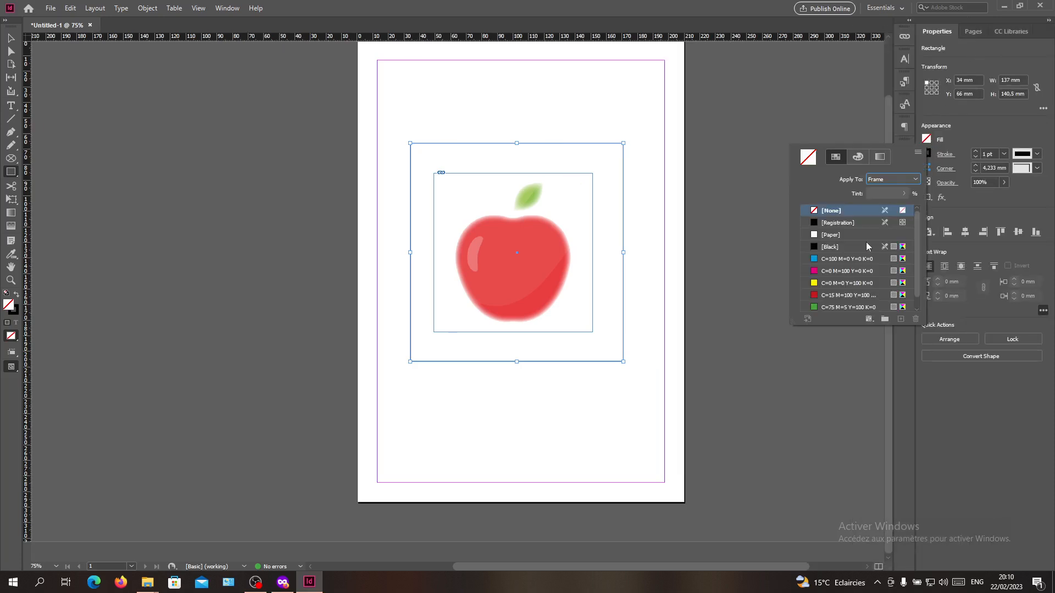
click(846, 259)
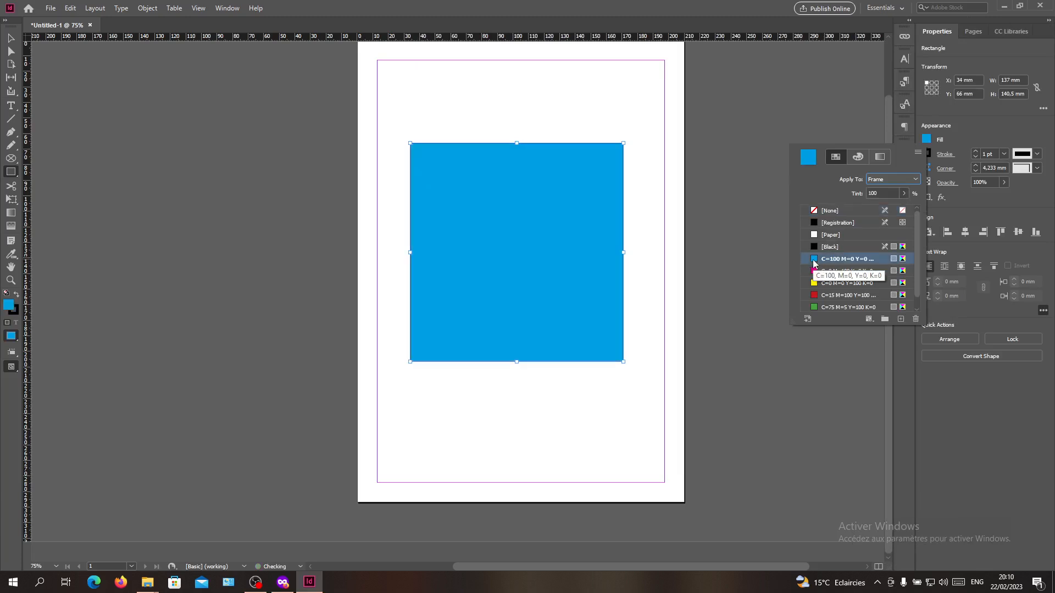
click(830, 247)
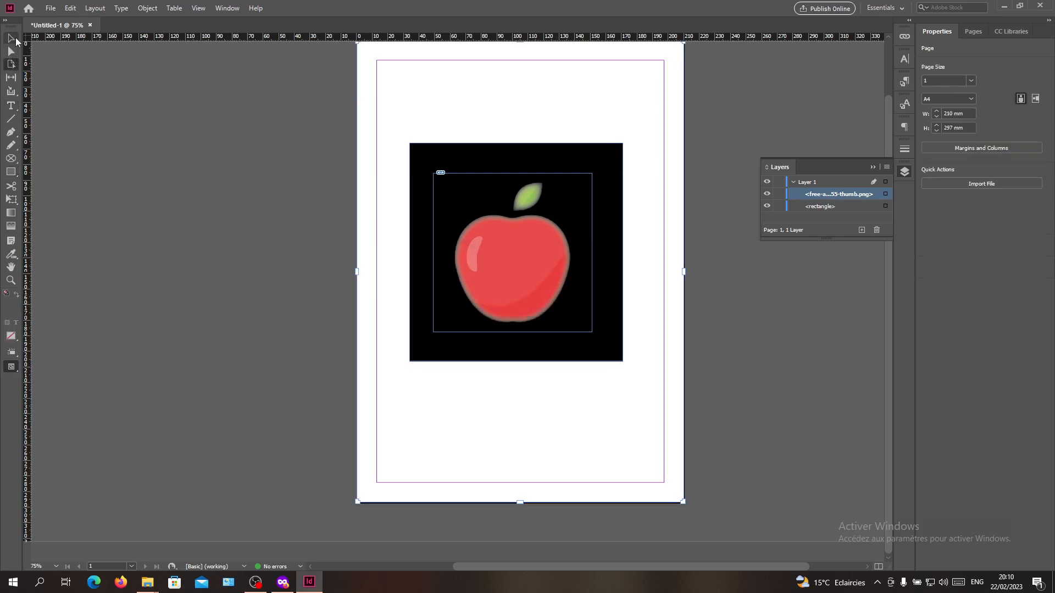
click(512, 252)
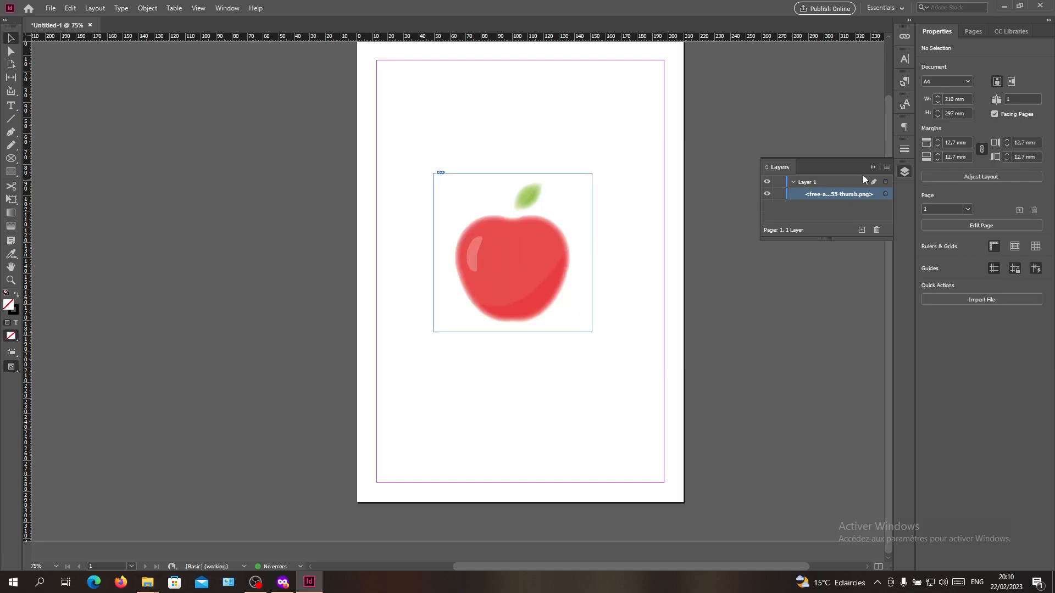
- Reopen the apple image's Effects dialog via its Transparency settings
right_click(512, 252)
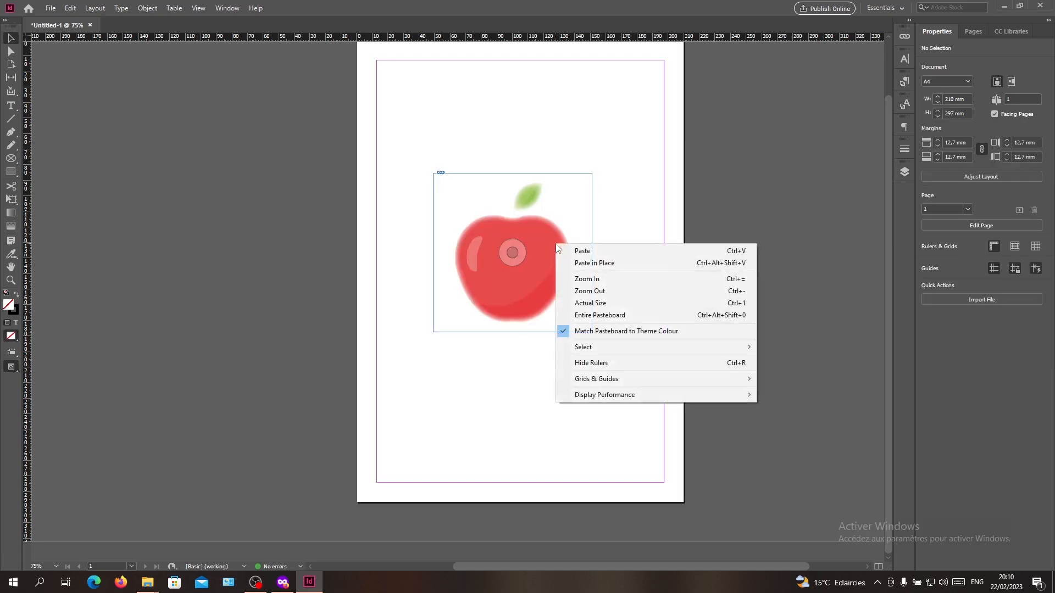
right_click(491, 269)
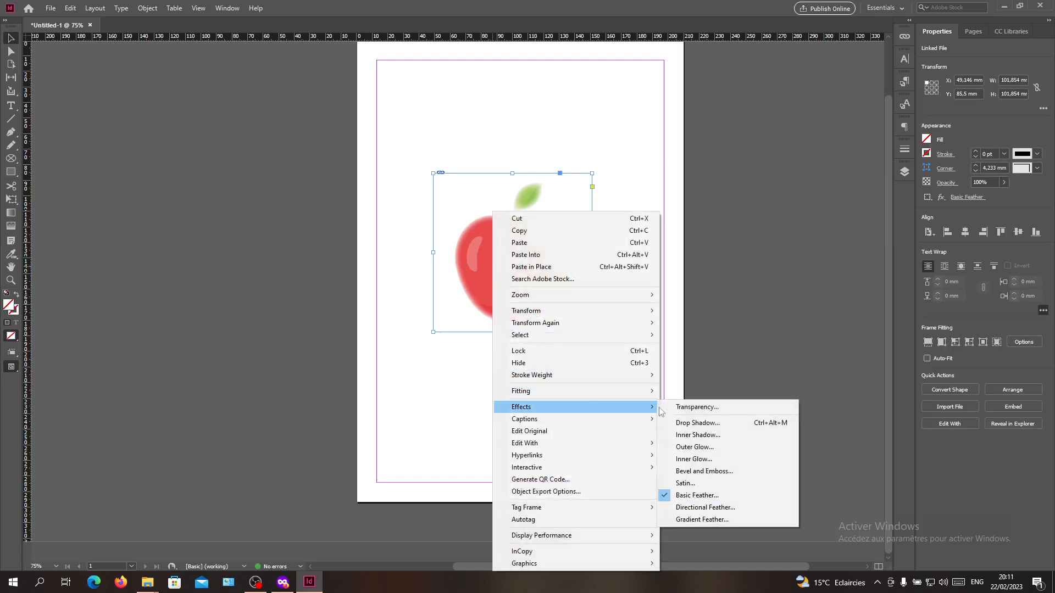
click(696, 407)
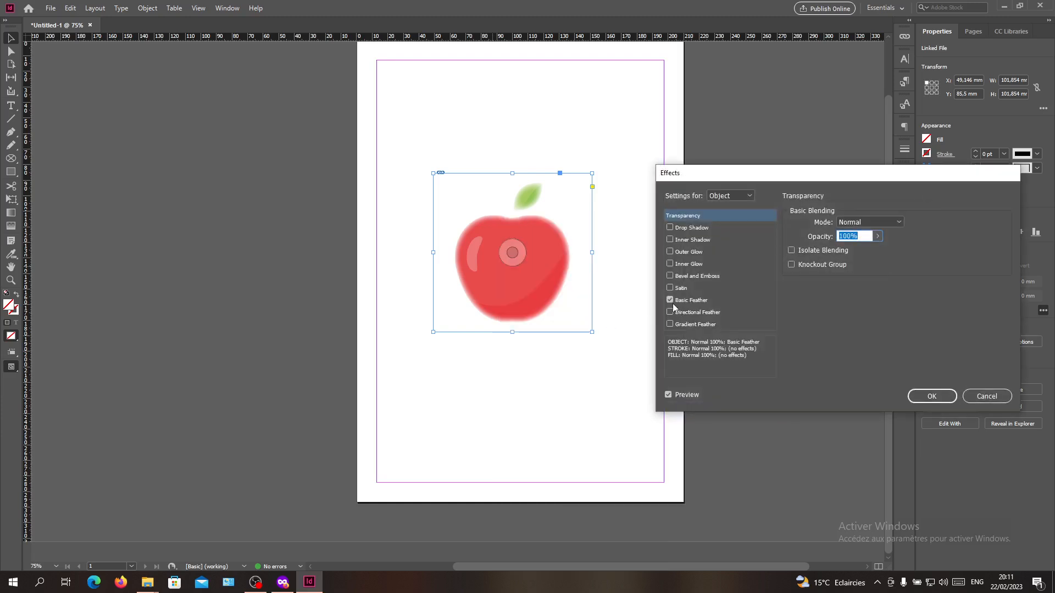
click(669, 299)
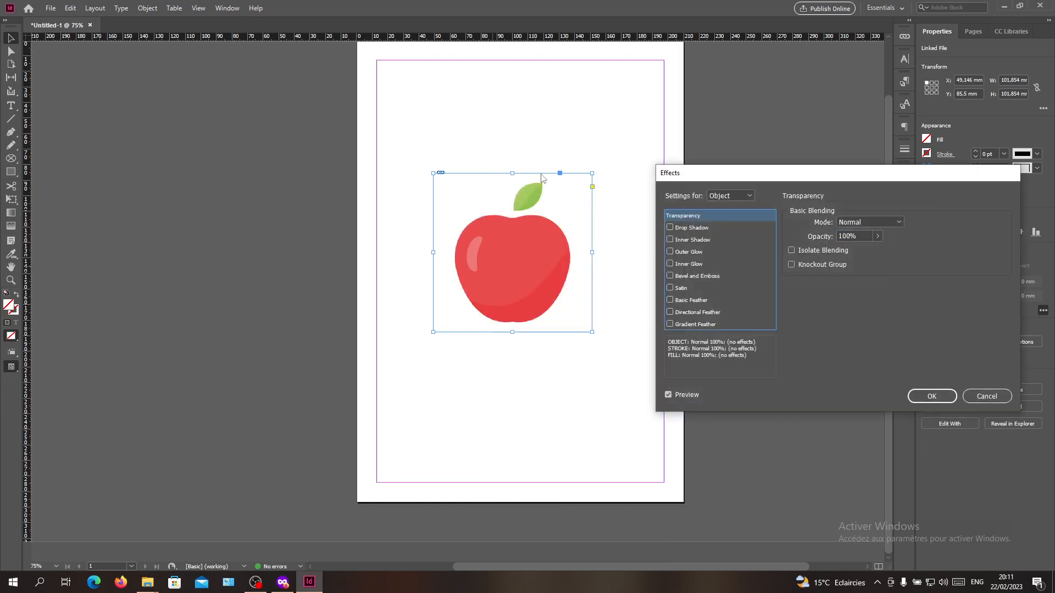
mouse_move(580, 153)
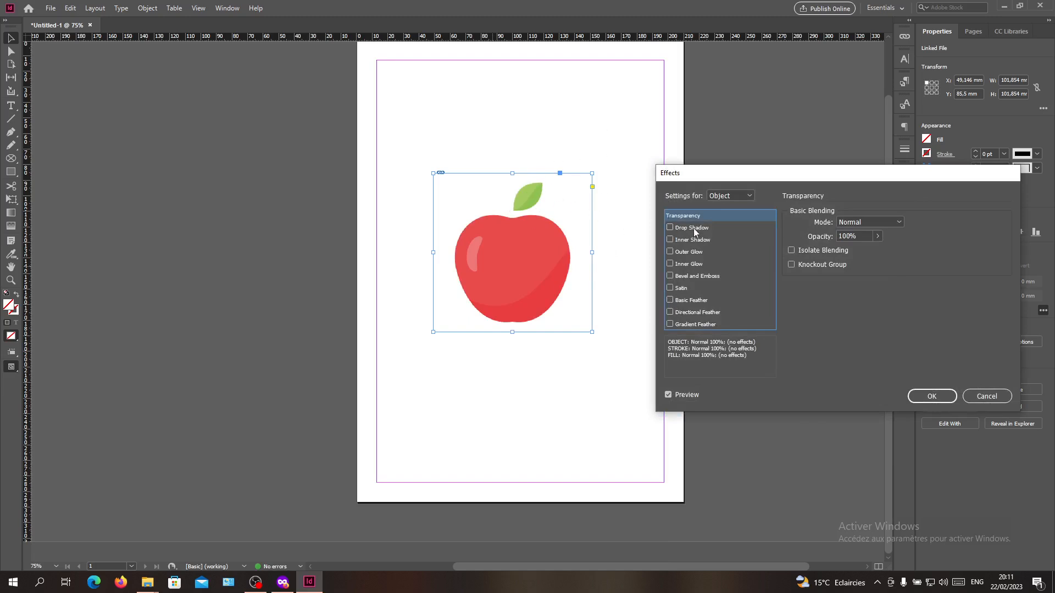
- Add a white Screen-mode drop shadow to the apple at 100% opacity
click(670, 228)
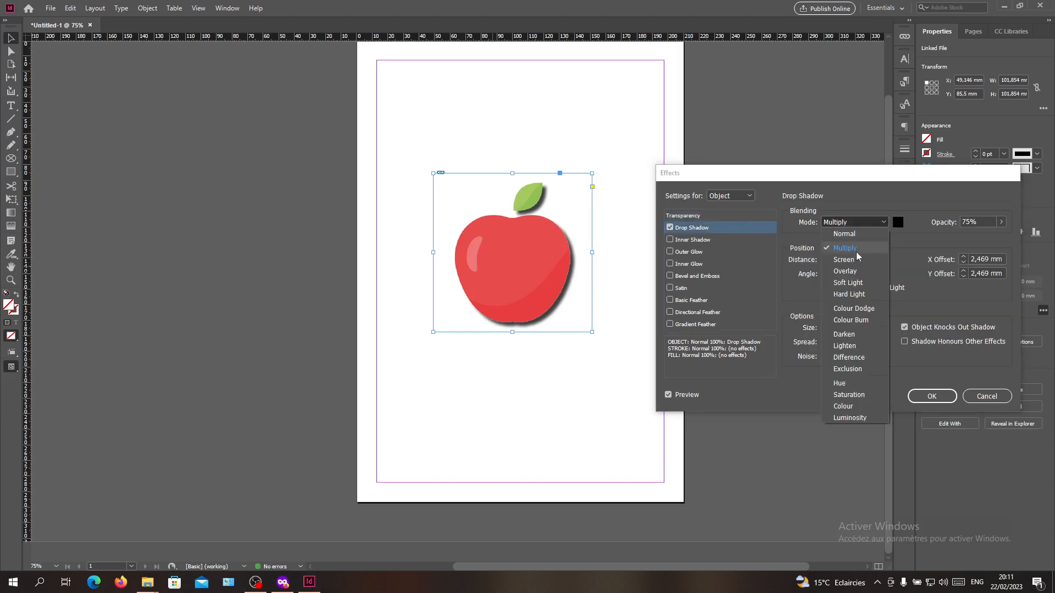
click(843, 259)
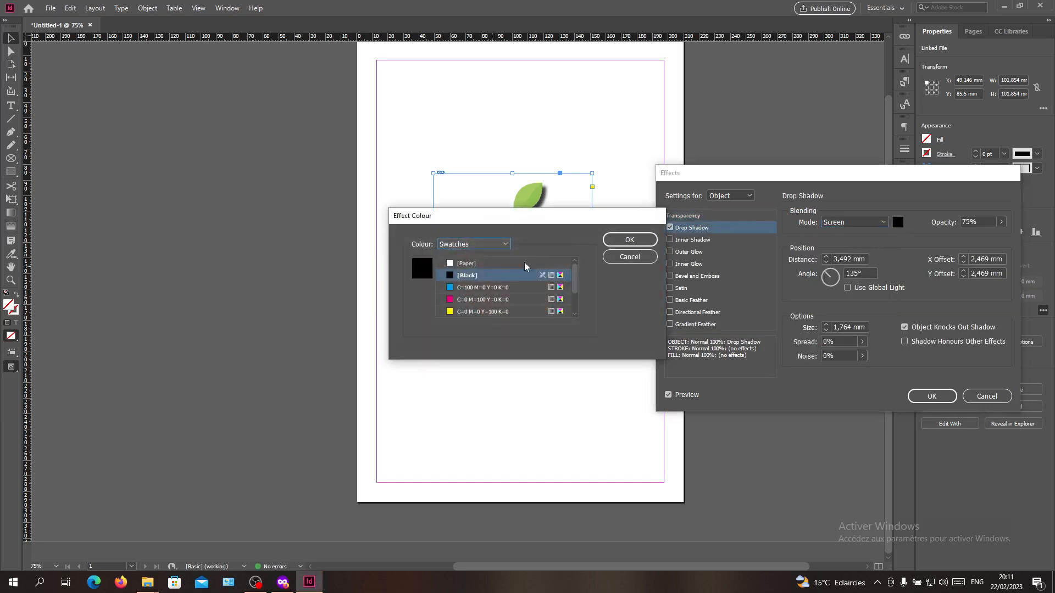
click(628, 240)
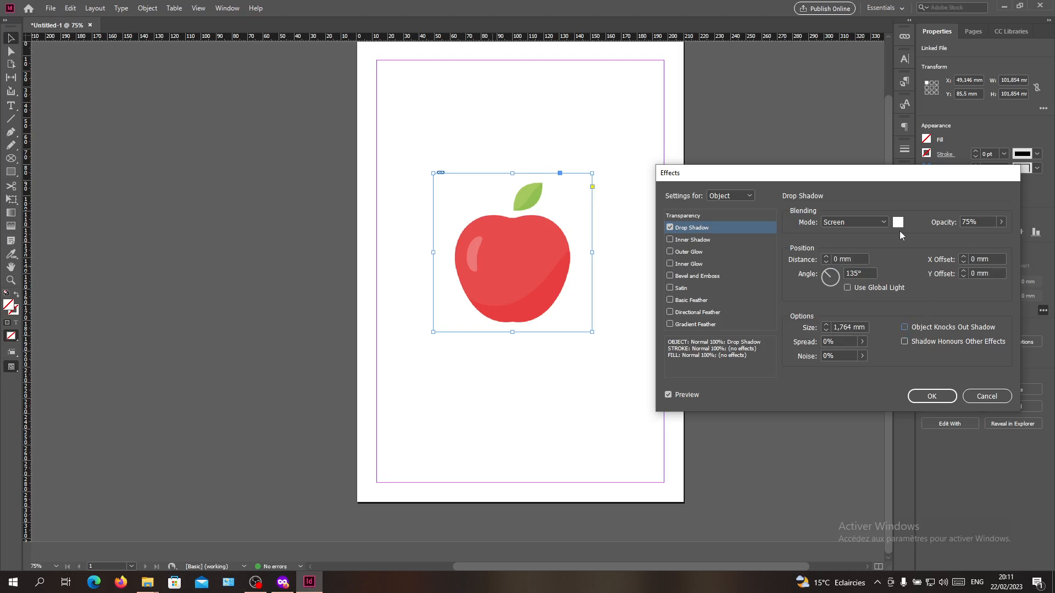
click(1000, 222)
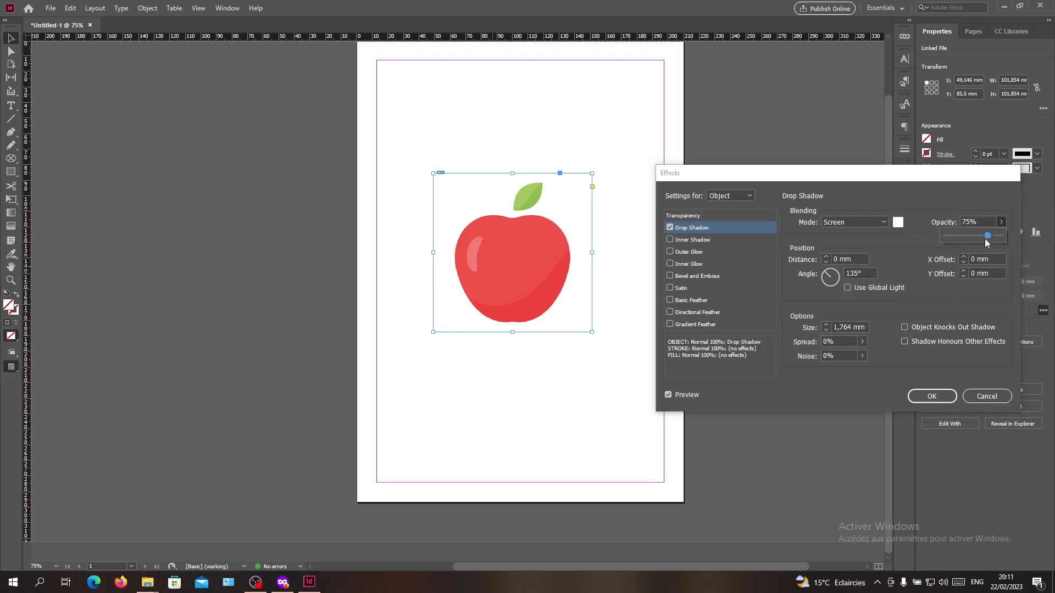
drag(988, 235, 1001, 235)
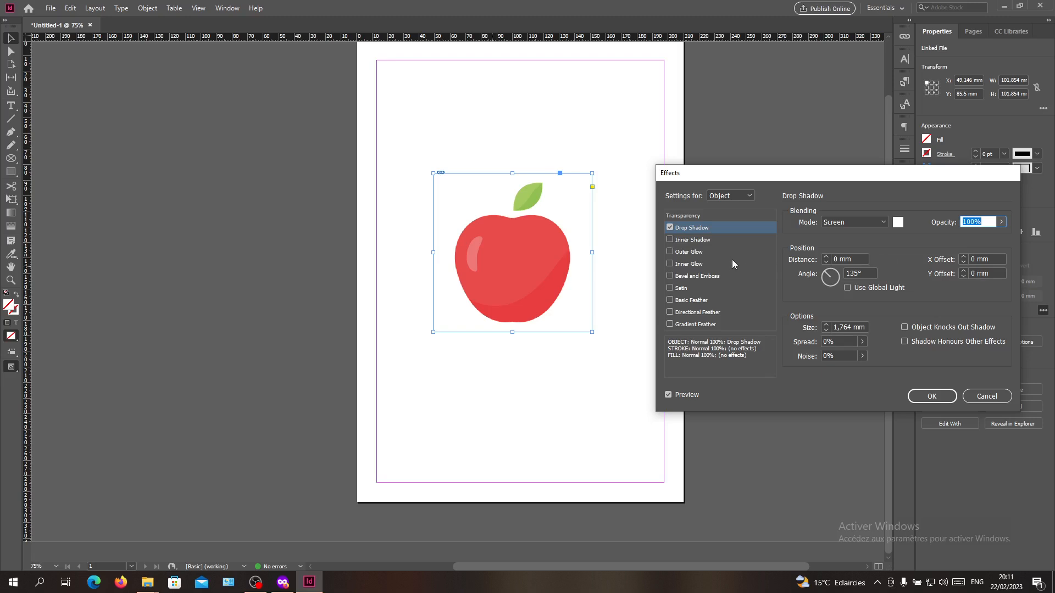
mouse_move(907, 427)
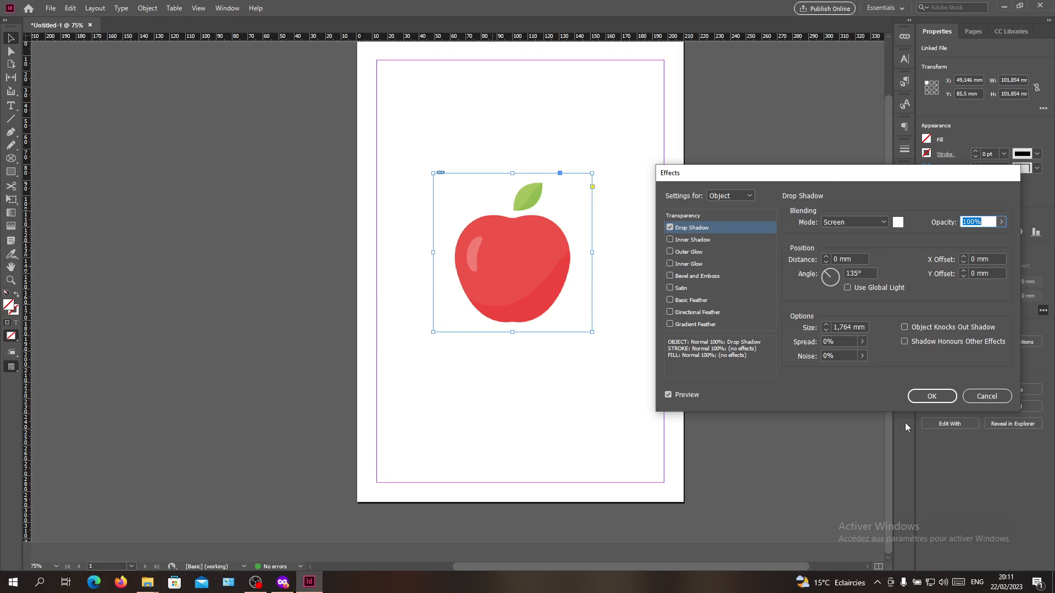
click(730, 196)
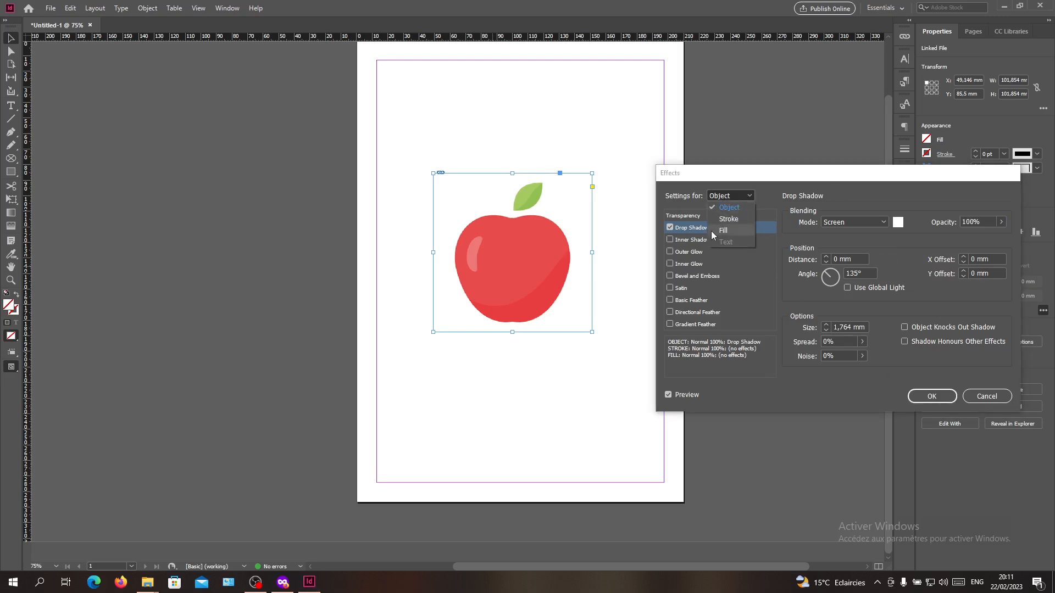
- Try Multiply, then Screen blending on the apple's fill, settling near 67% opacity
click(722, 230)
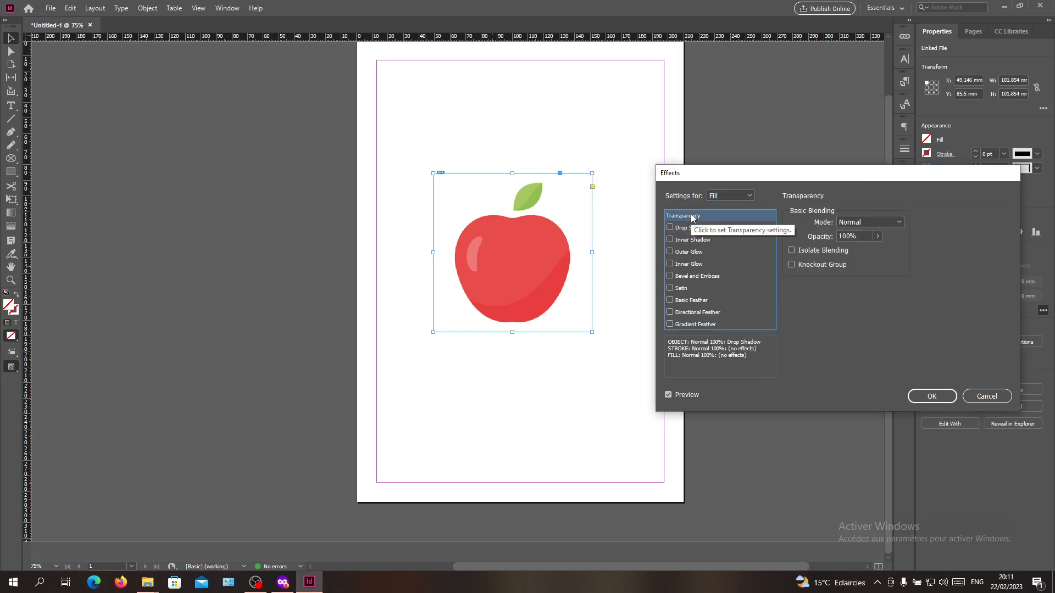
click(868, 222)
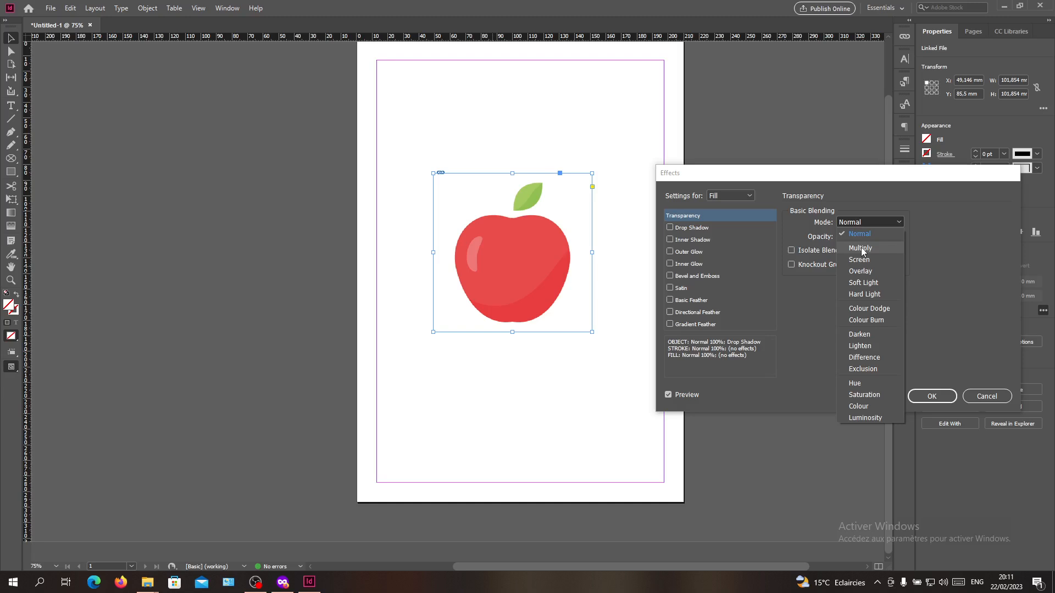
click(860, 248)
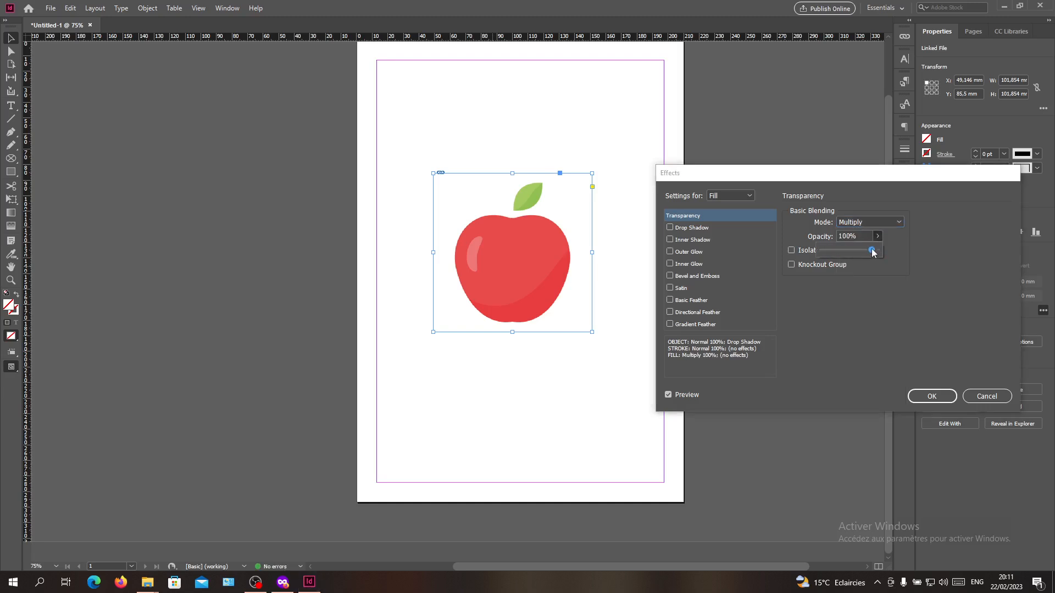
drag(878, 250, 849, 251)
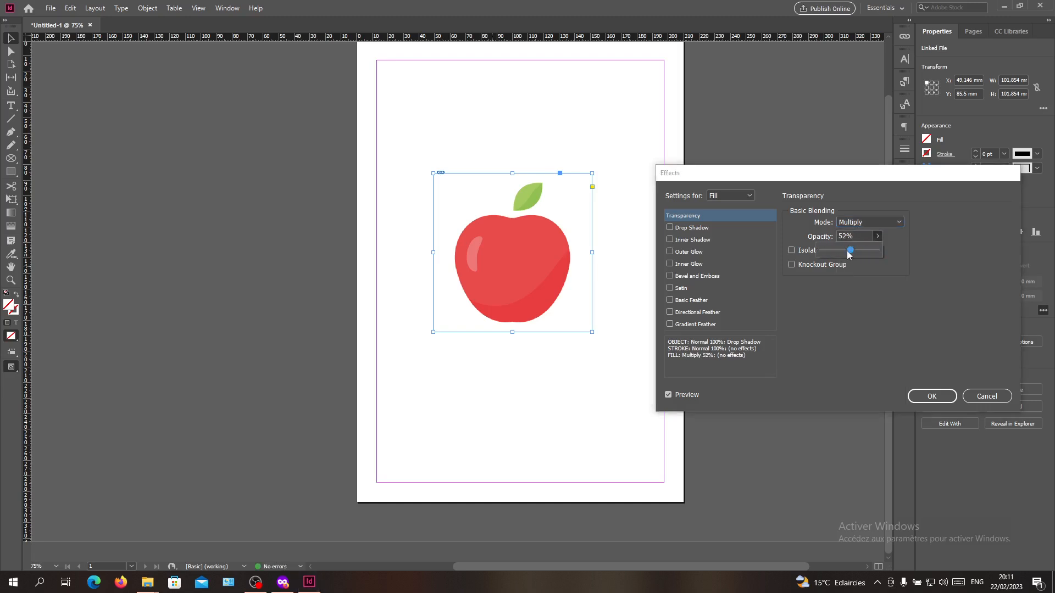
drag(851, 251, 878, 250)
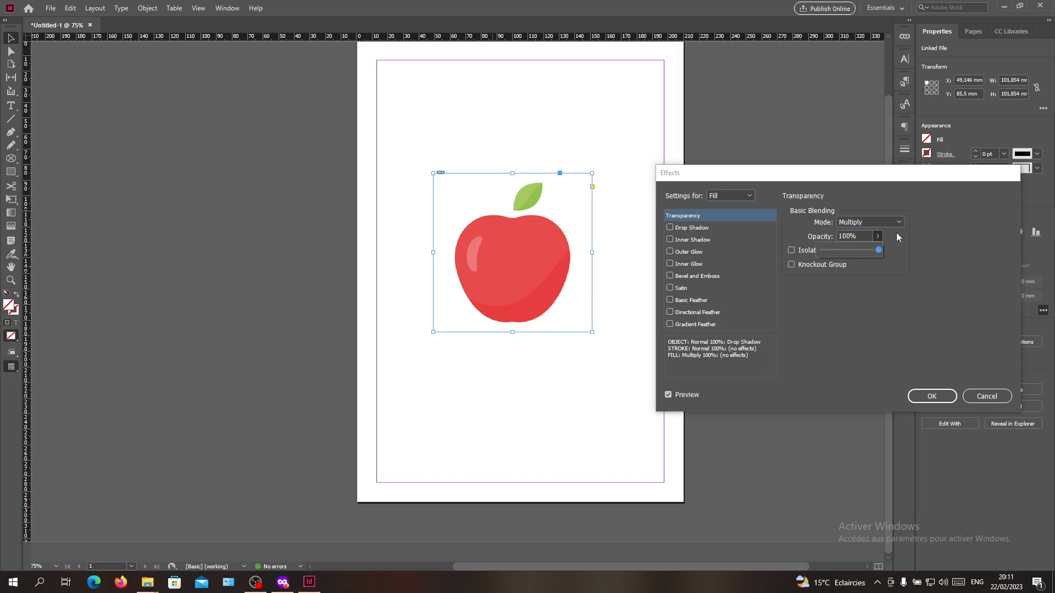
click(868, 222)
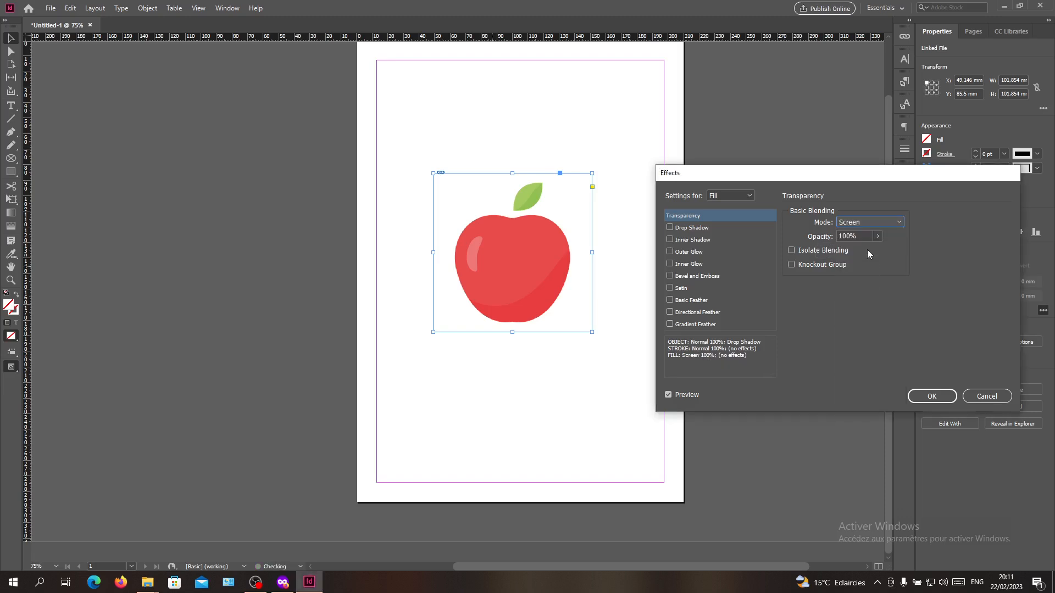
drag(878, 249, 858, 250)
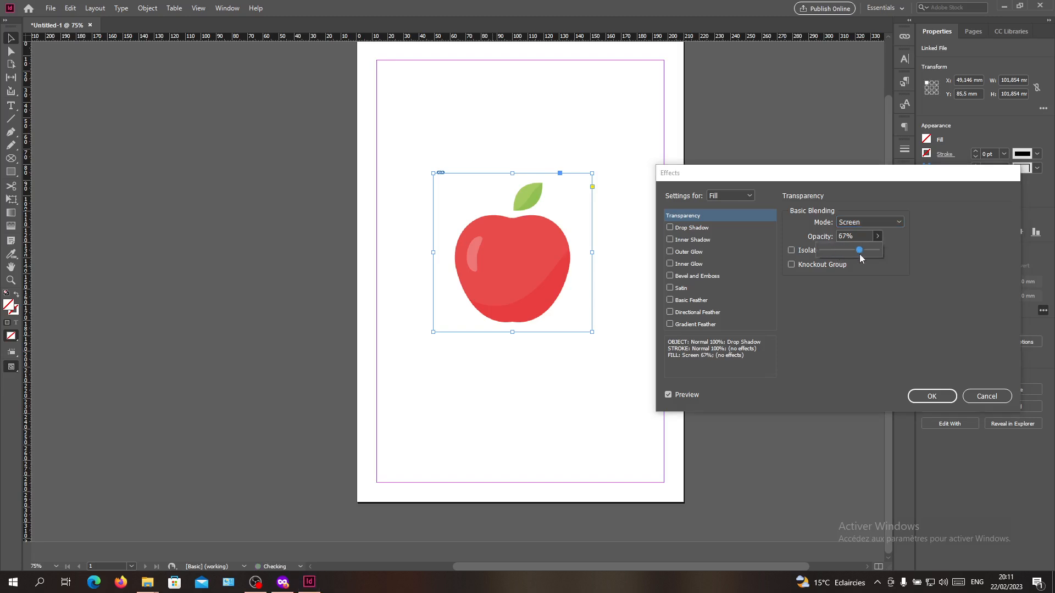
drag(859, 250, 873, 251)
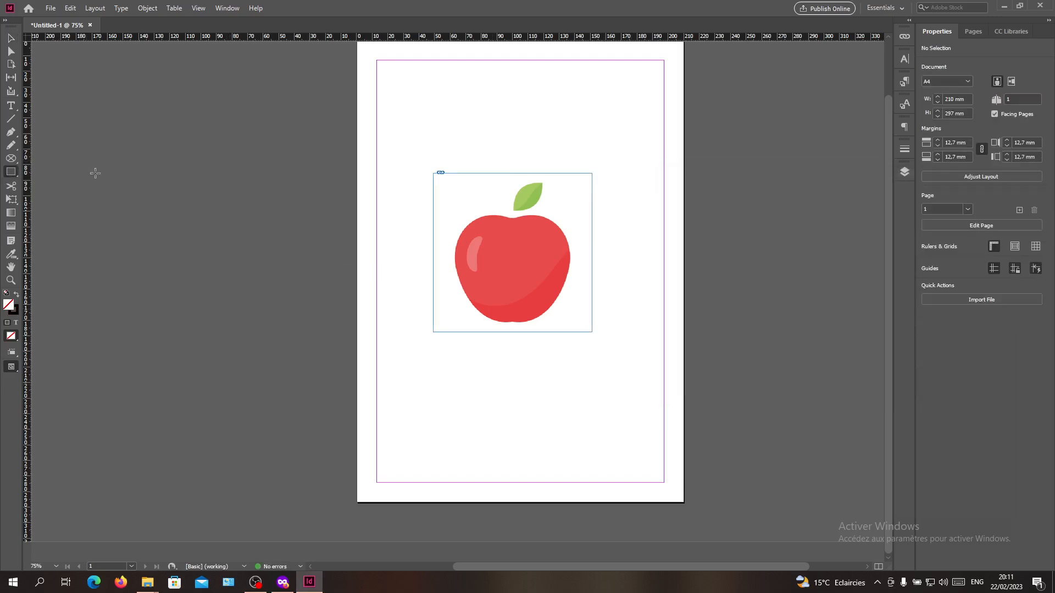
- Draw a black-filled rectangle, move it beneath the apple, and reselect the apple
click(512, 253)
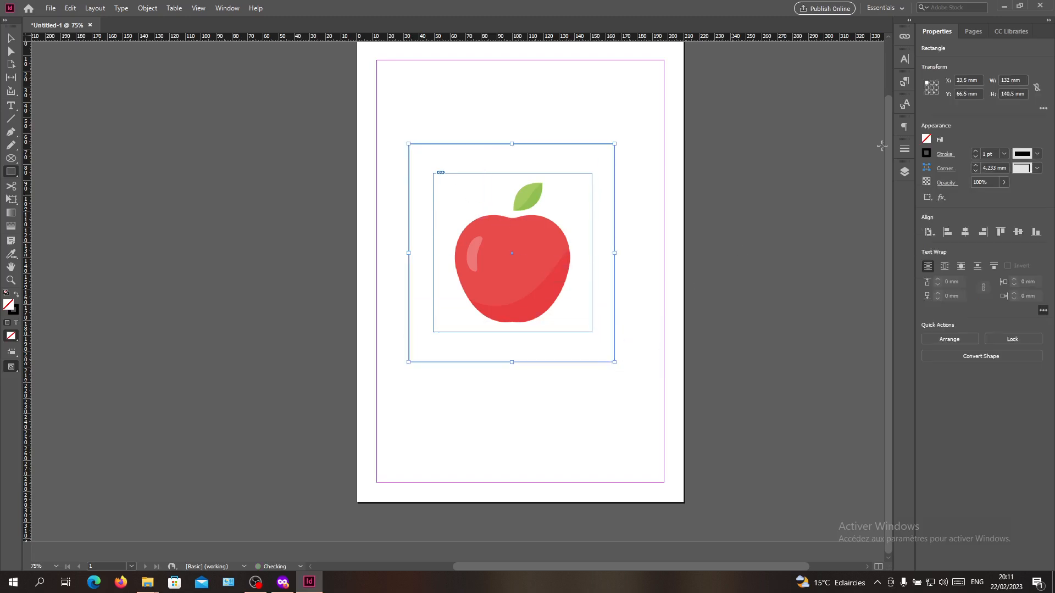
click(926, 139)
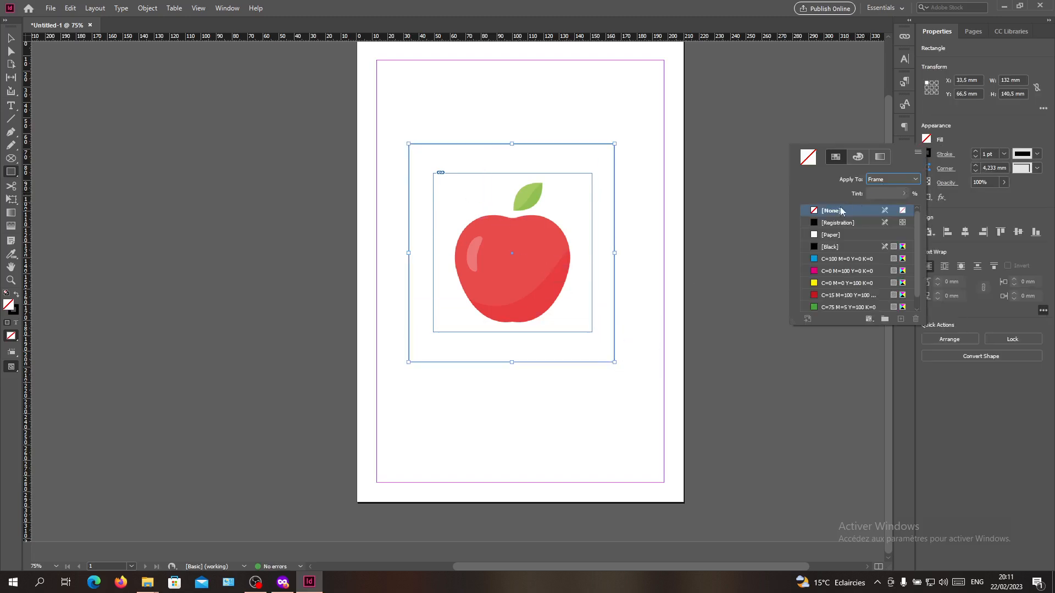
click(839, 222)
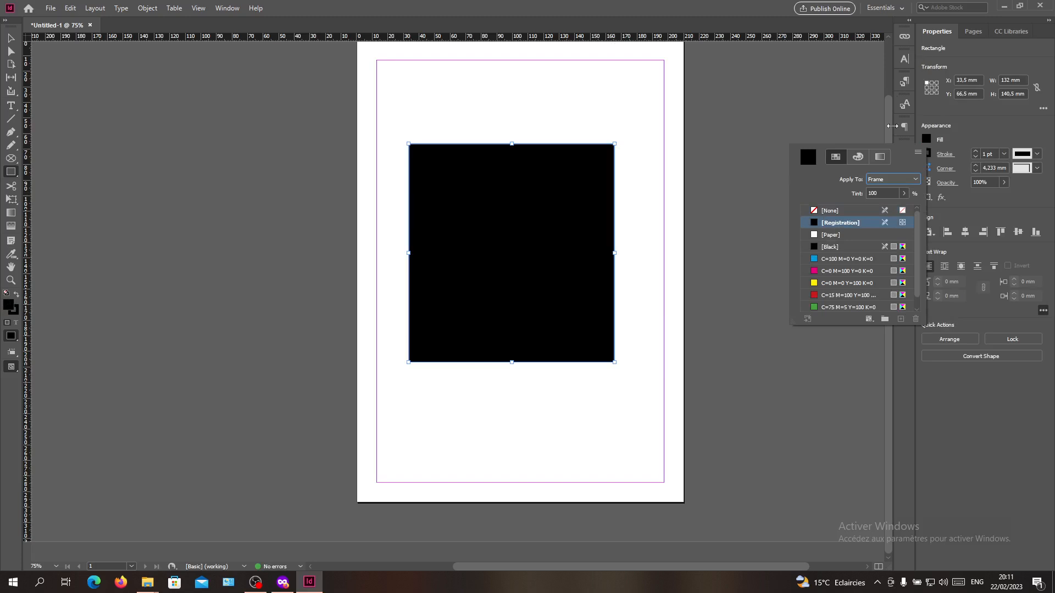
click(904, 171)
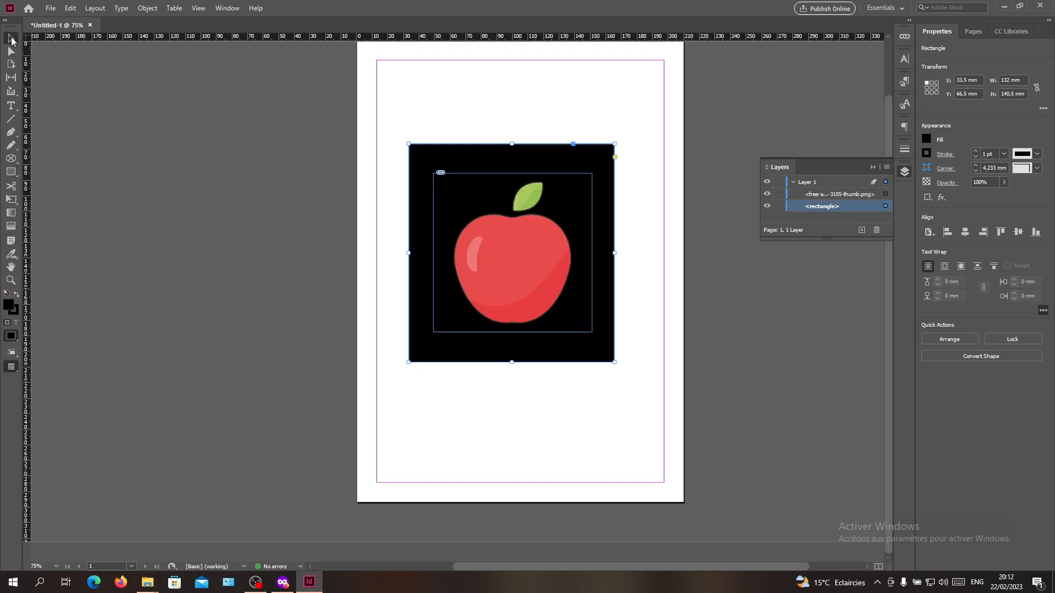
right_click(511, 253)
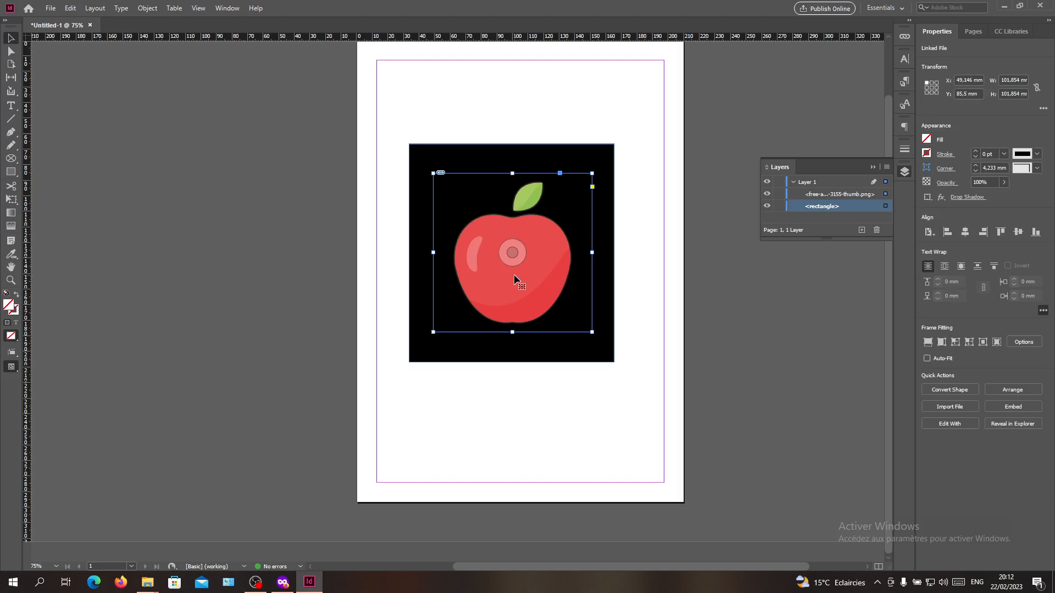
- Set the apple's transparency to Multiply at 93% opacity
right_click(518, 280)
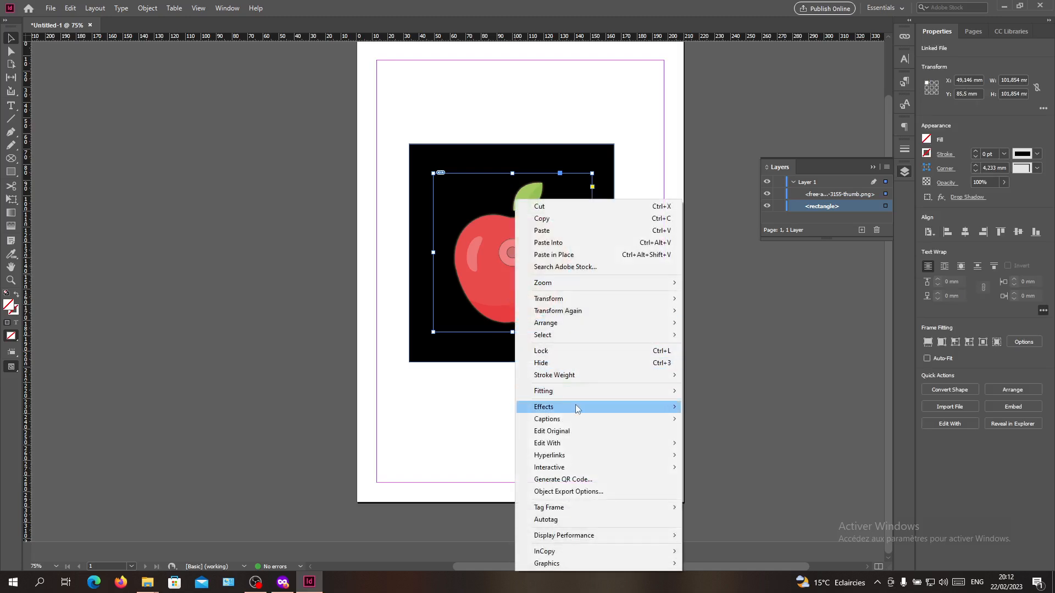
click(543, 407)
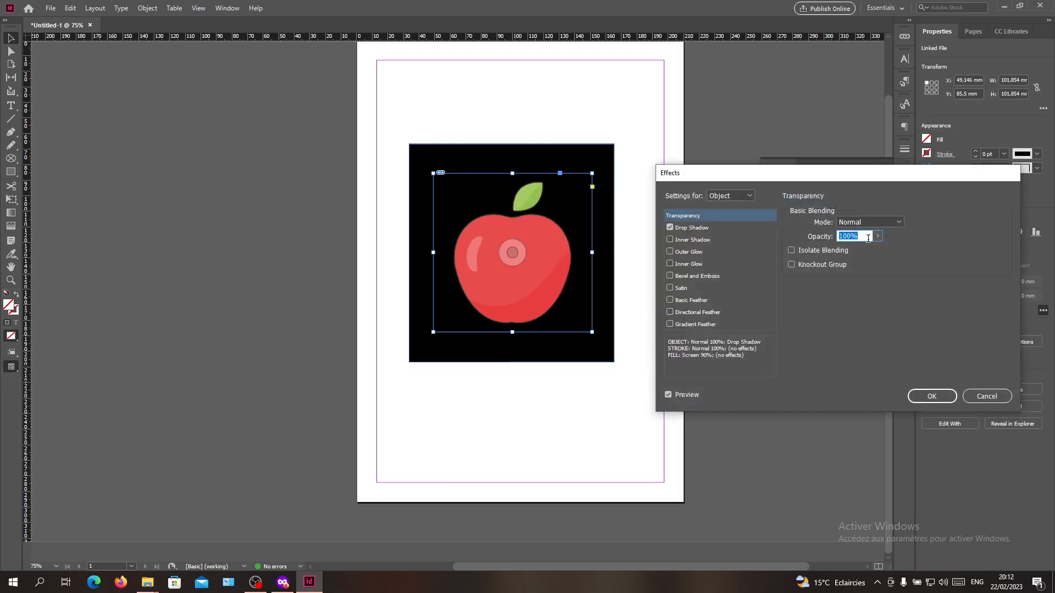
click(869, 222)
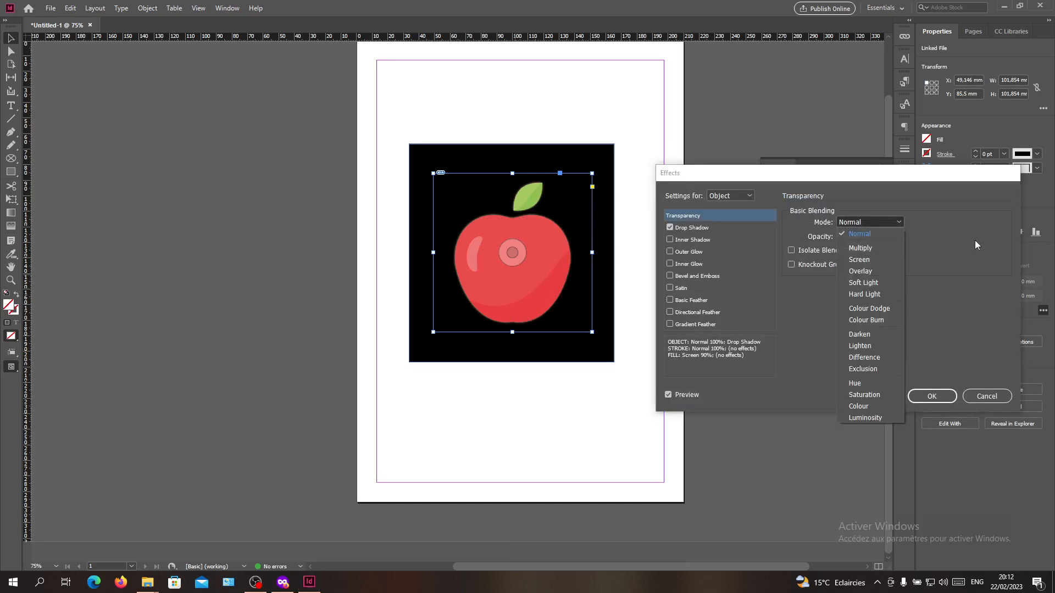
click(860, 233)
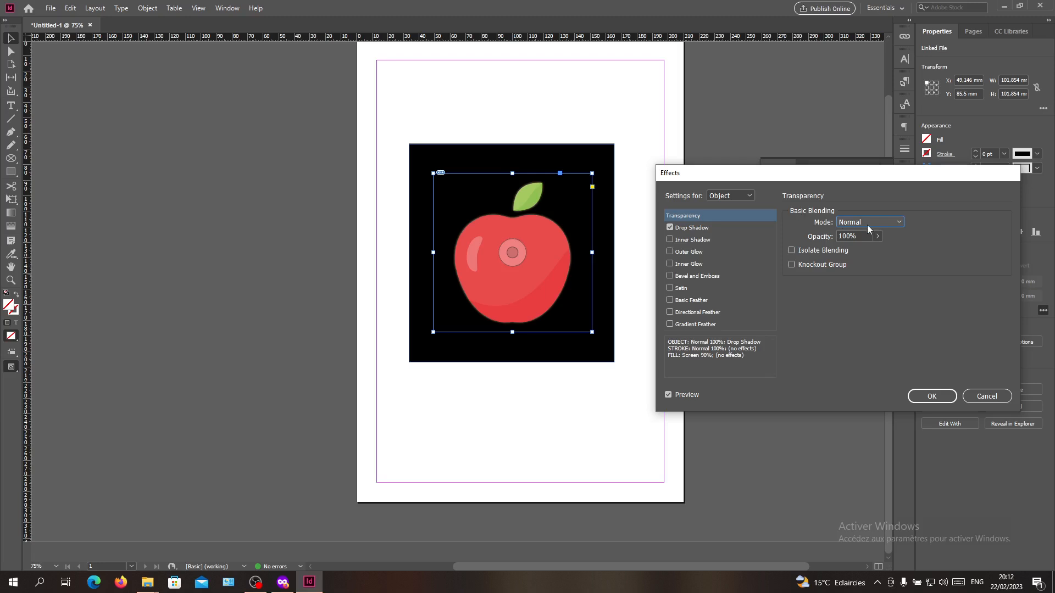
click(869, 221)
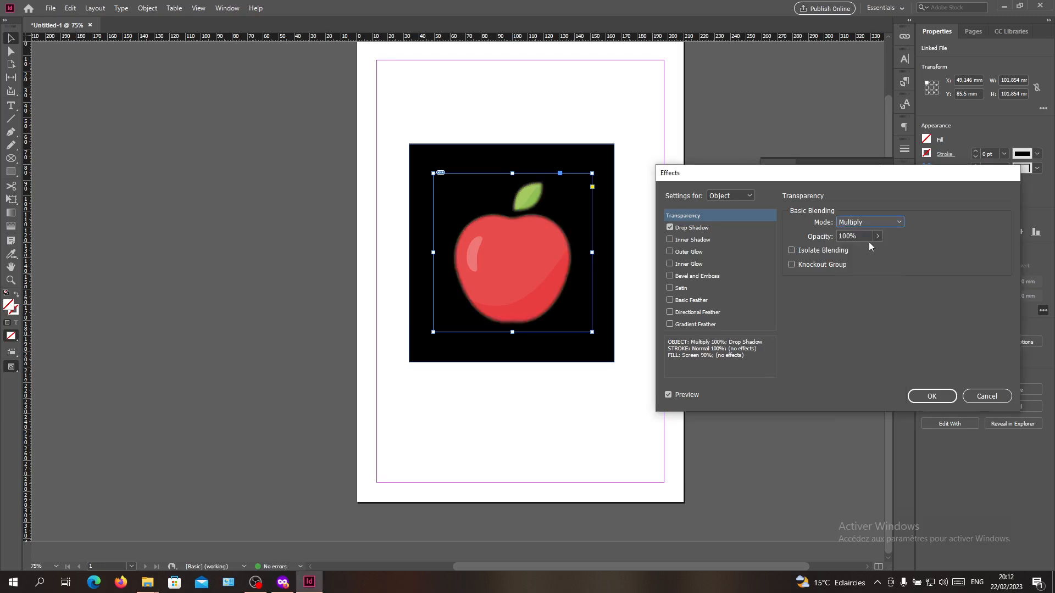
drag(881, 250, 866, 249)
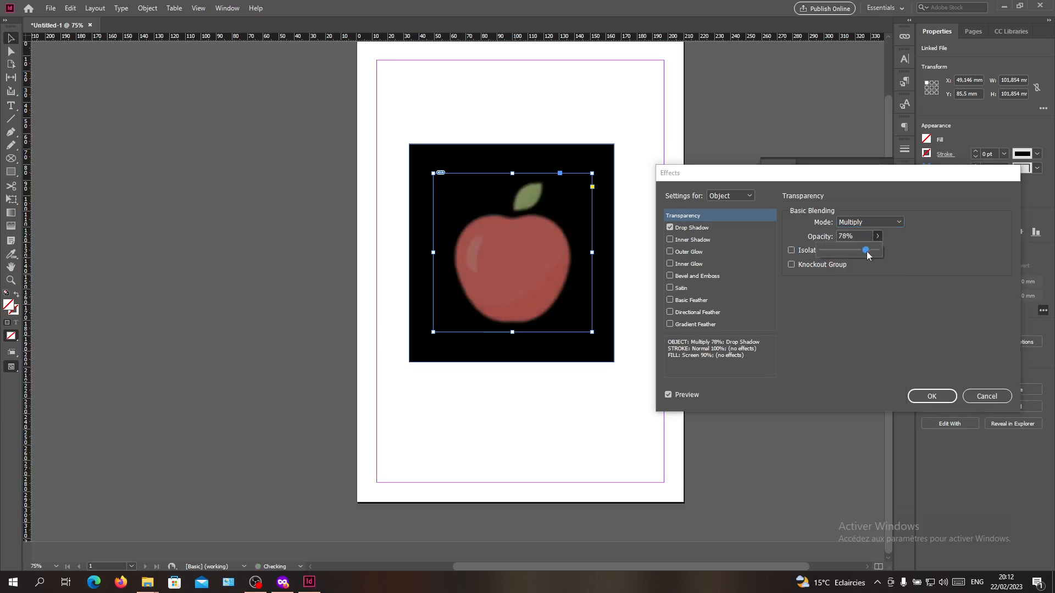
drag(866, 251, 874, 250)
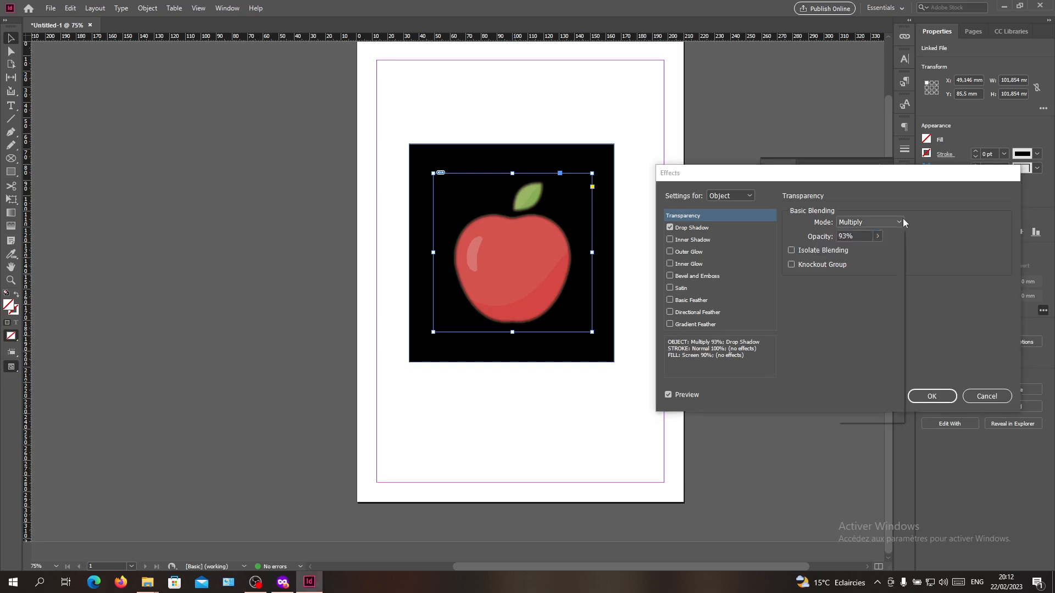
- Briefly preview Screen, keep Multiply, and view the drop shadow settings
click(869, 222)
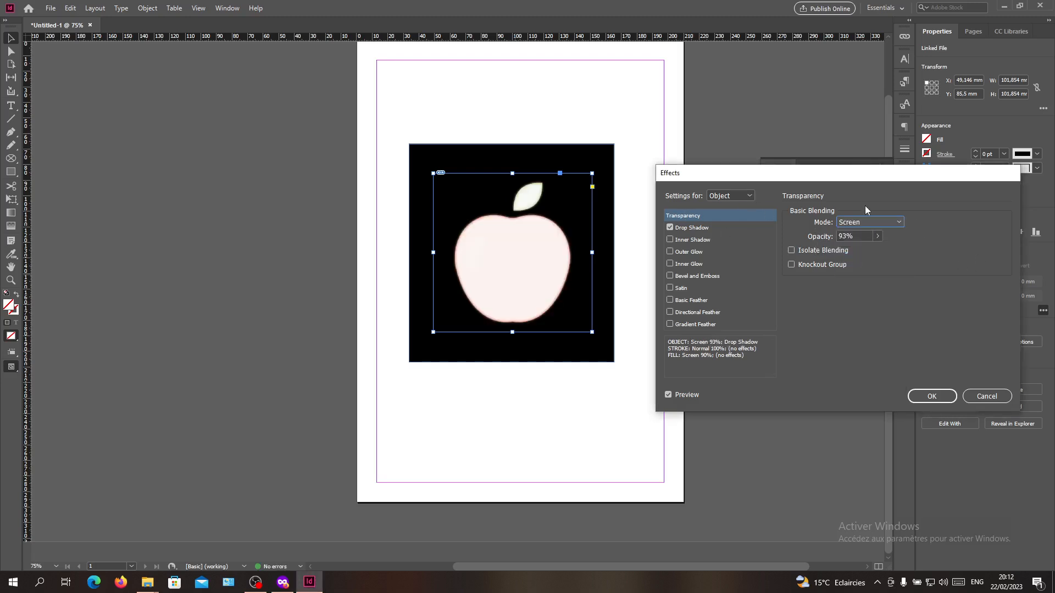
click(869, 222)
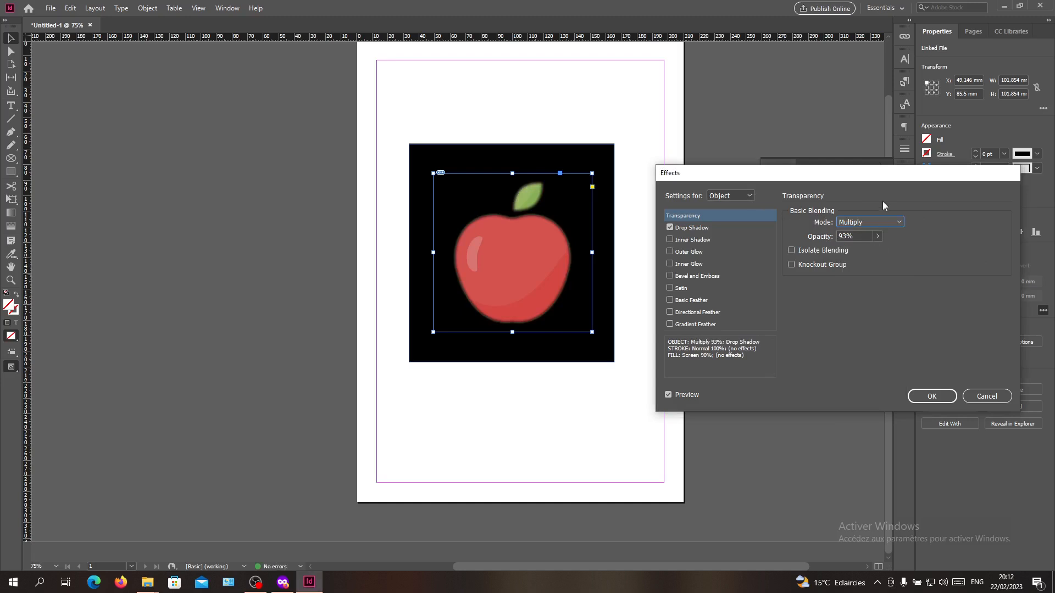
click(899, 222)
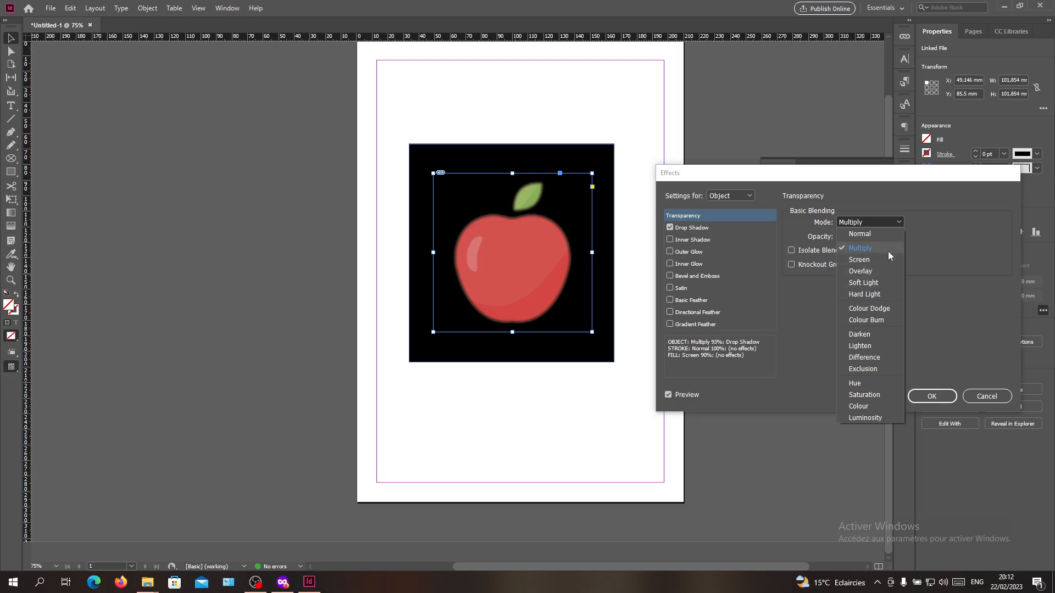
mouse_move(845, 254)
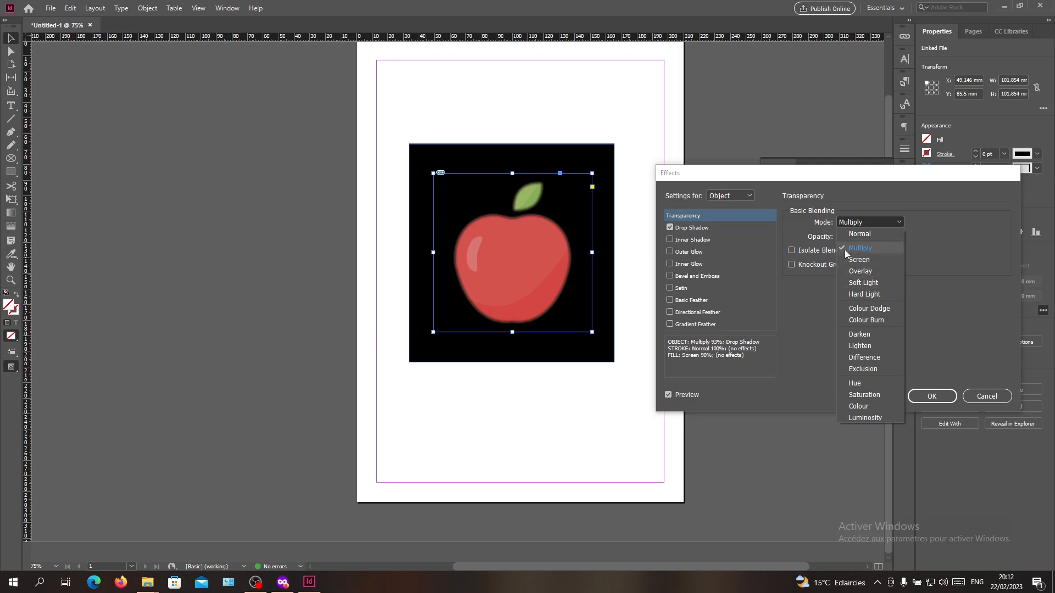
click(859, 248)
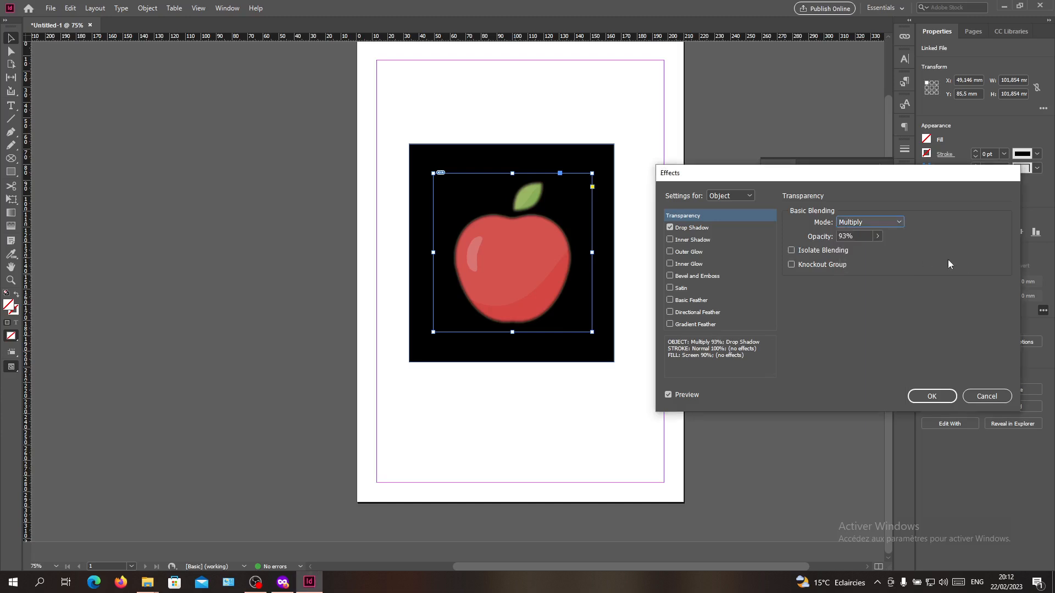
click(692, 227)
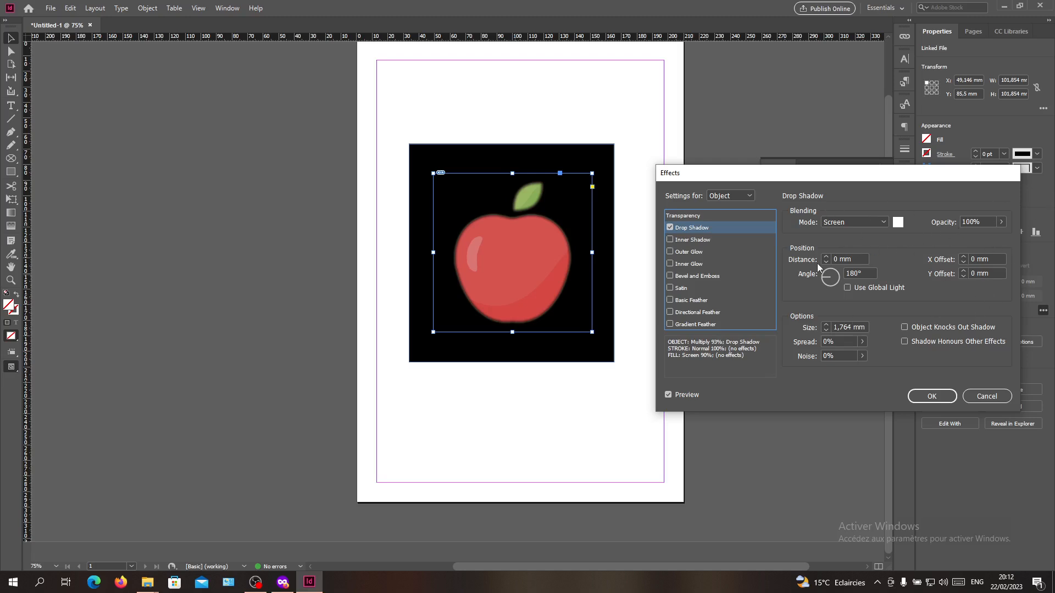
mouse_move(864, 213)
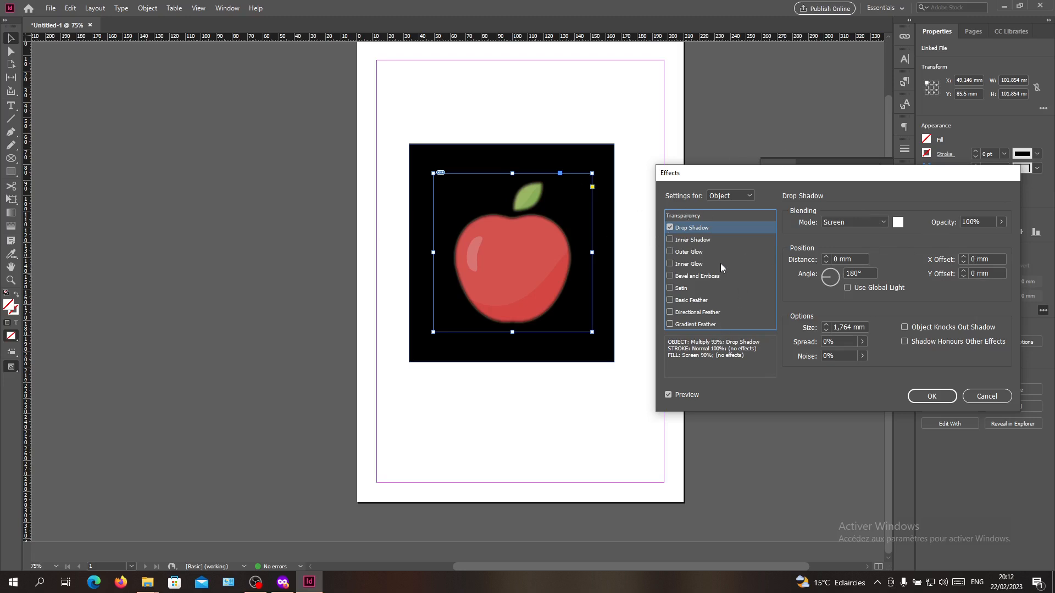
- Set the apple object to Multiply at 94% opacity after briefly previewing Screen
click(684, 215)
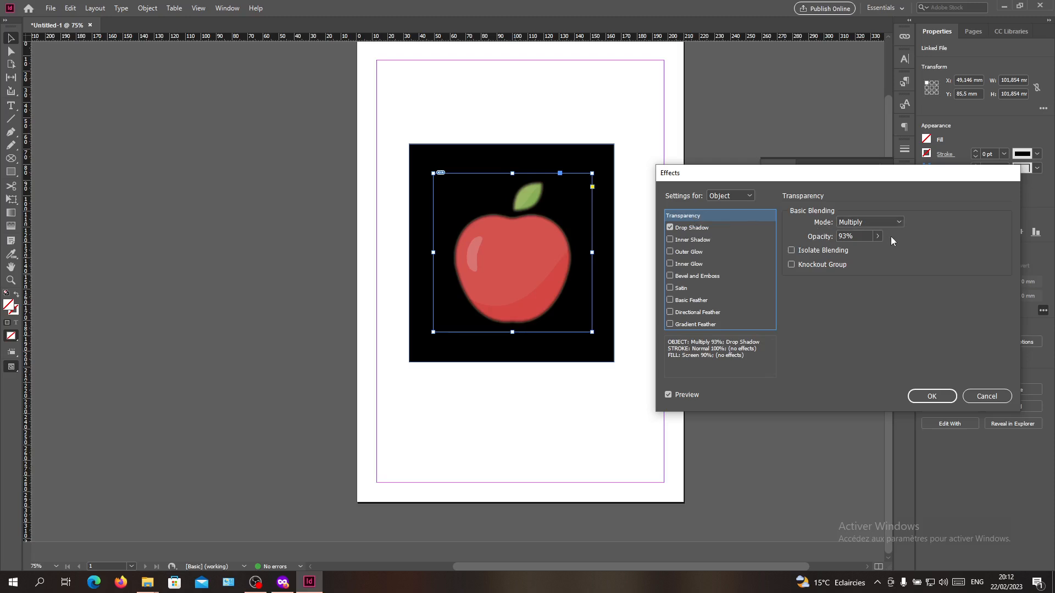
drag(875, 249, 866, 249)
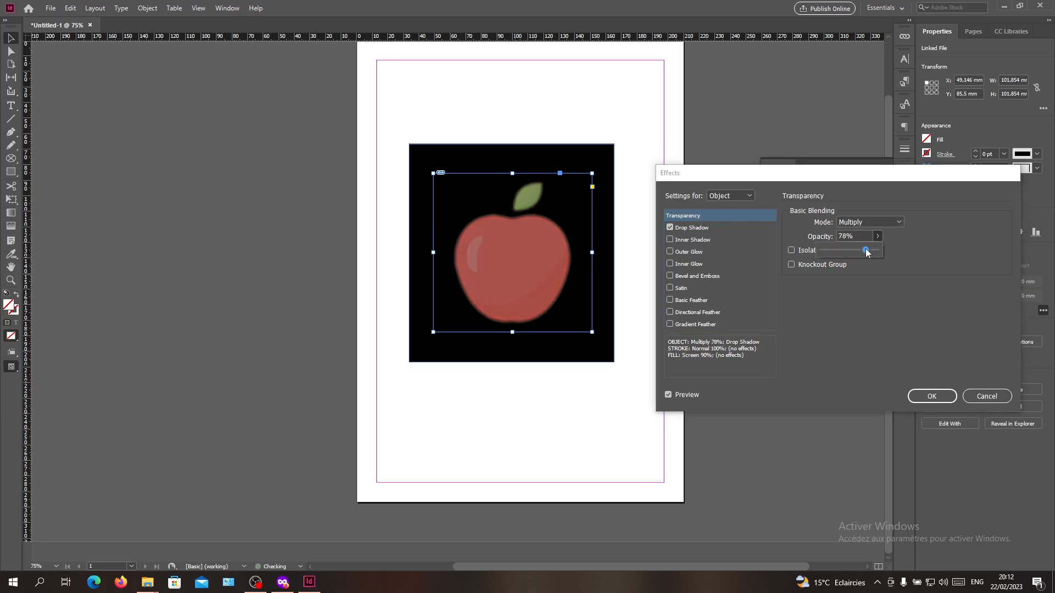
drag(866, 251, 874, 251)
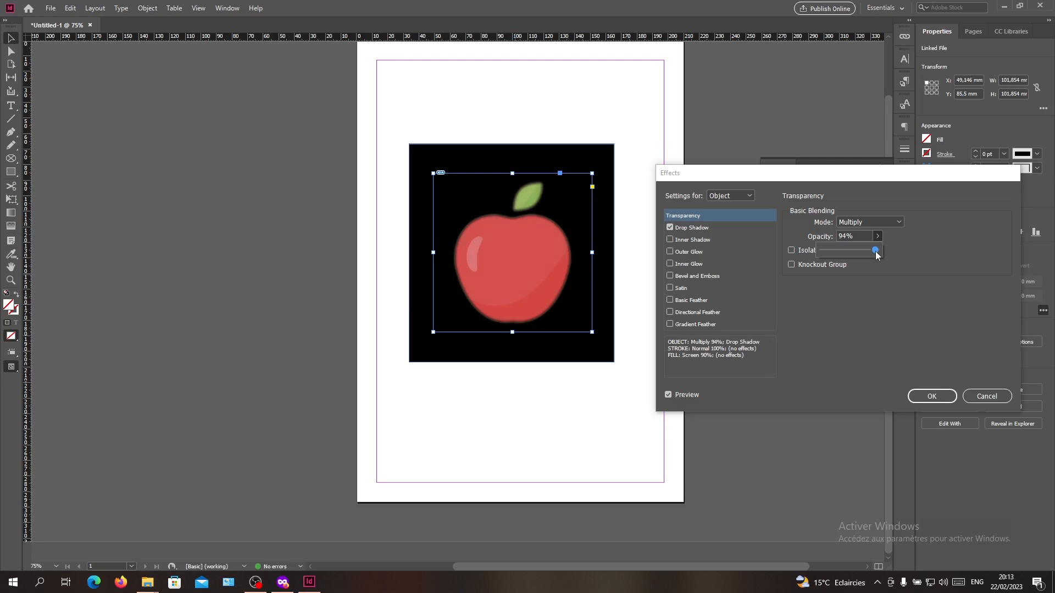
click(899, 221)
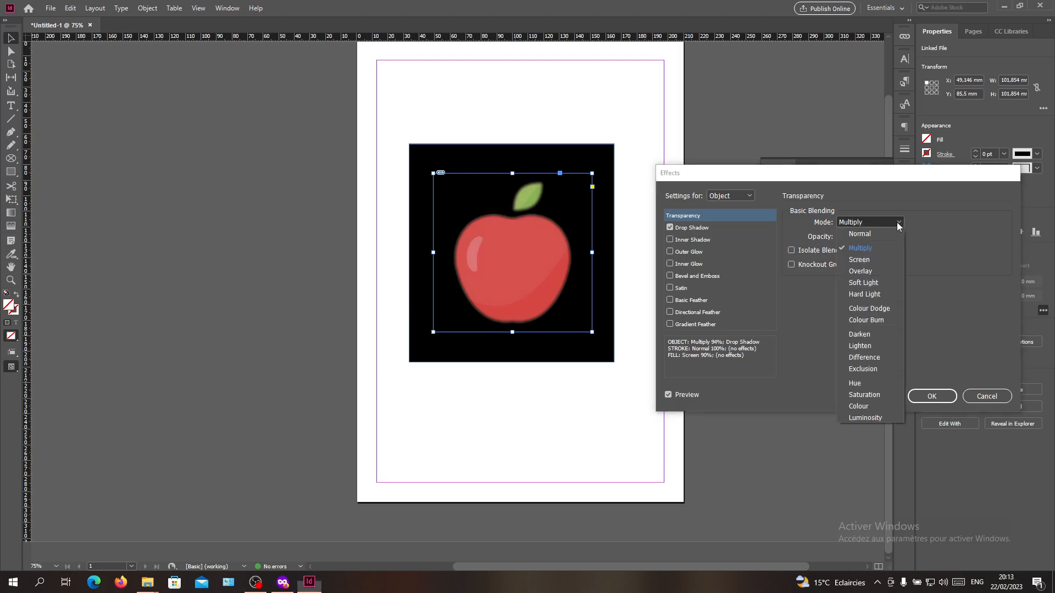
click(859, 260)
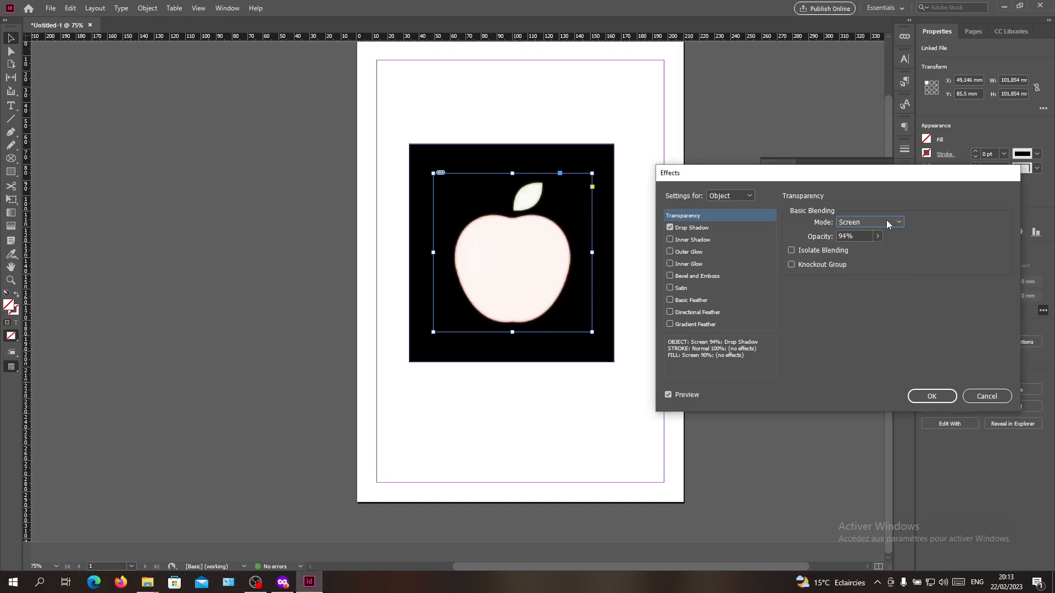
click(869, 222)
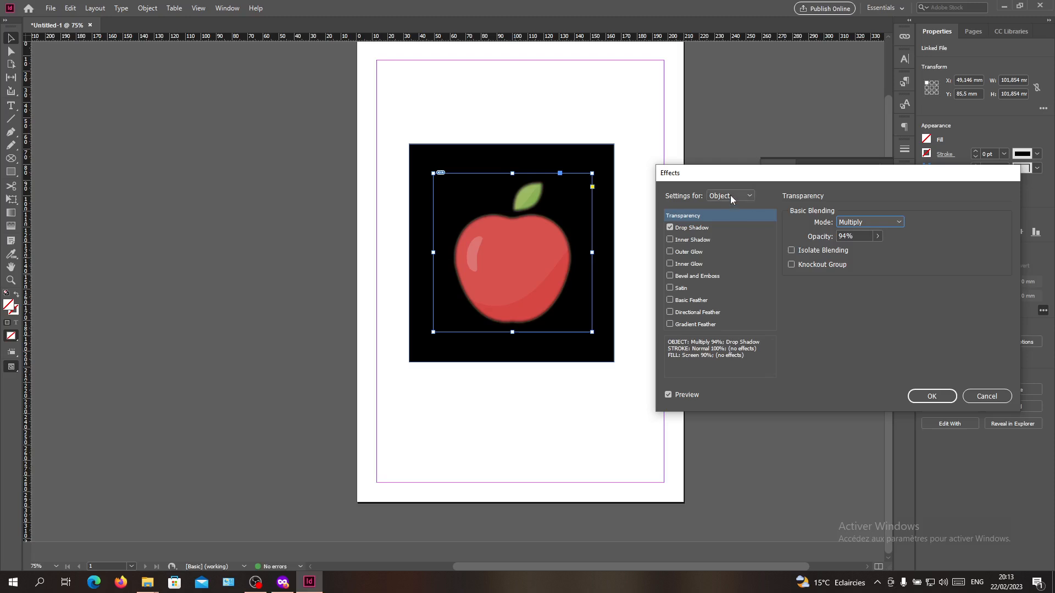
- Raise the fill's opacity to 100% and apply the effects
click(729, 196)
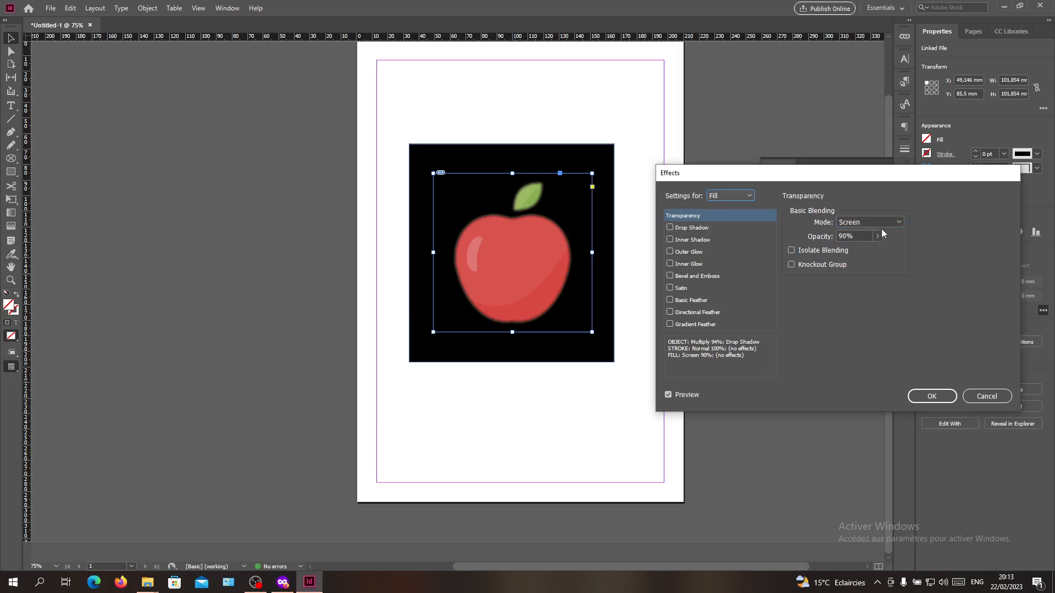
drag(878, 250, 846, 250)
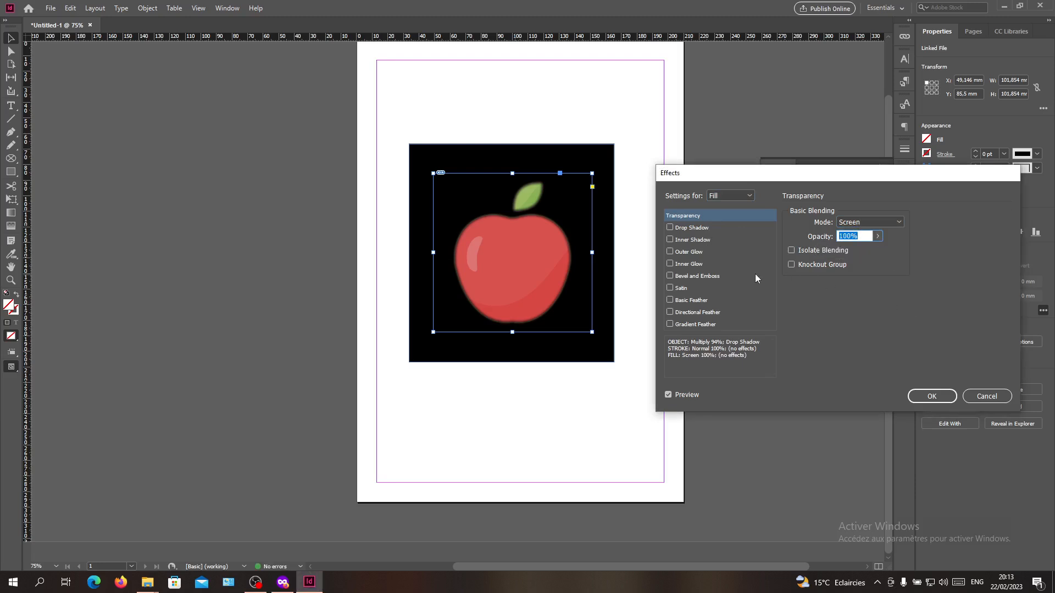
click(932, 396)
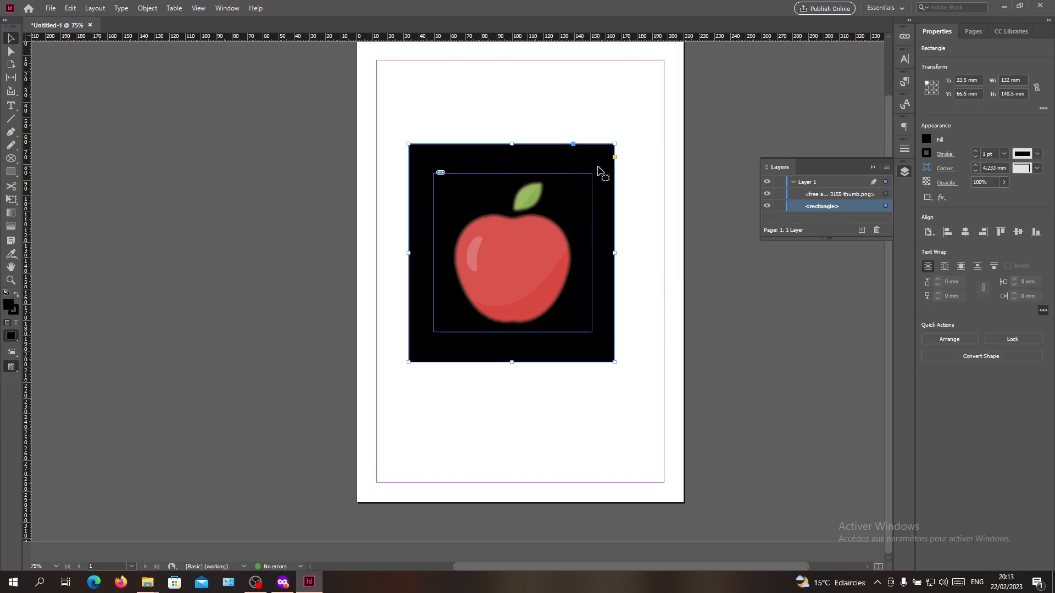
mouse_move(626, 155)
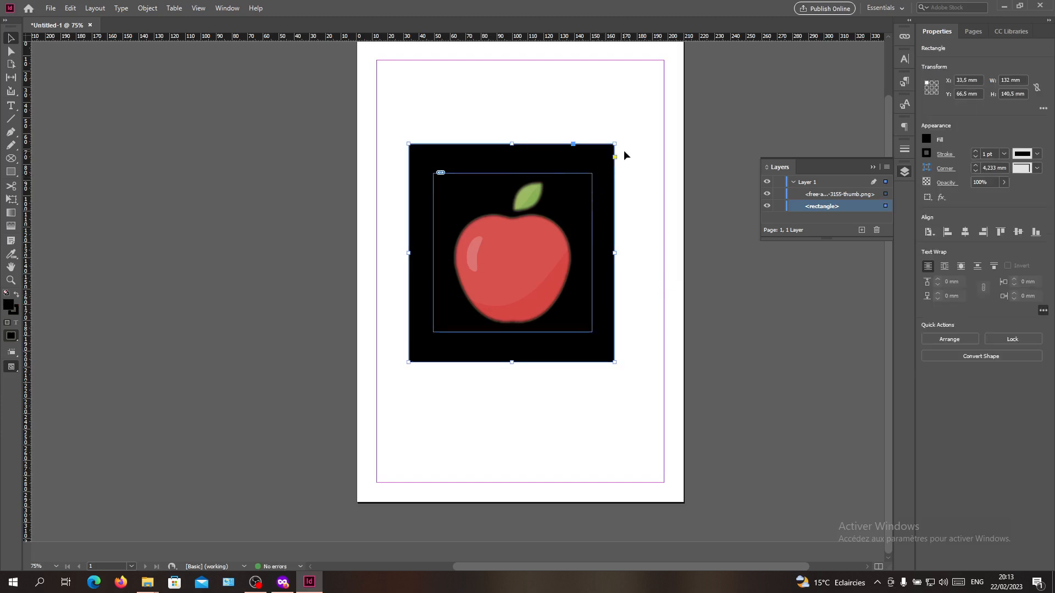